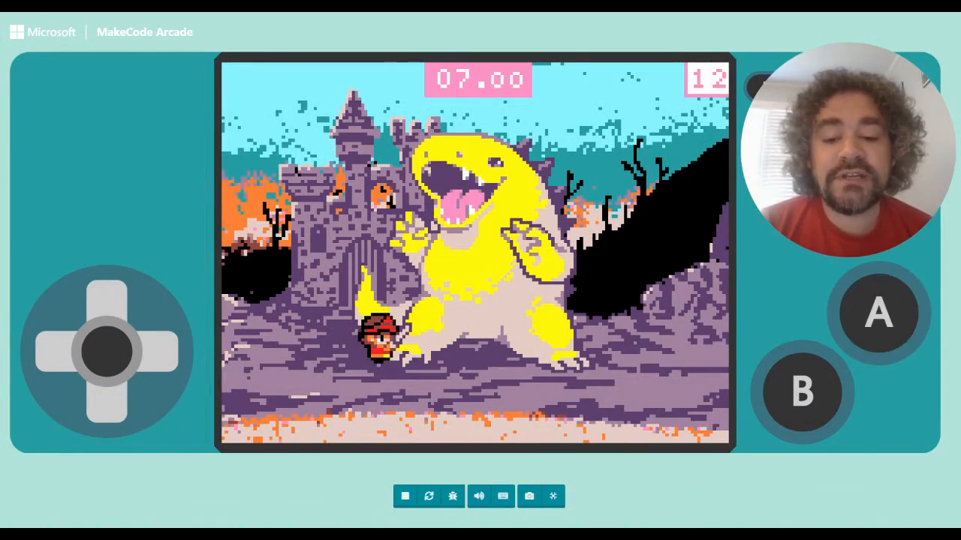
Step: Attack the dino repeatedly with A so the score climbs from 12 toward 33
click(878, 313)
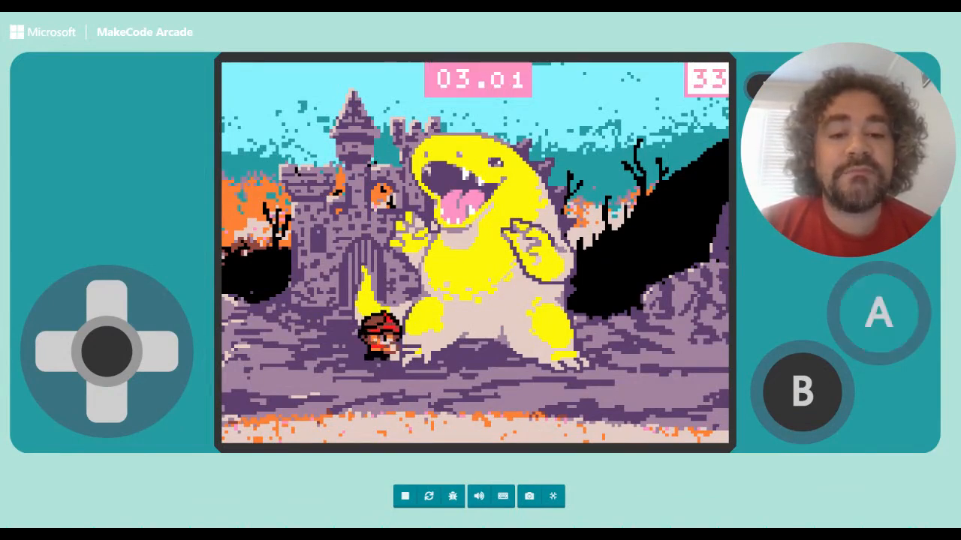
click(878, 311)
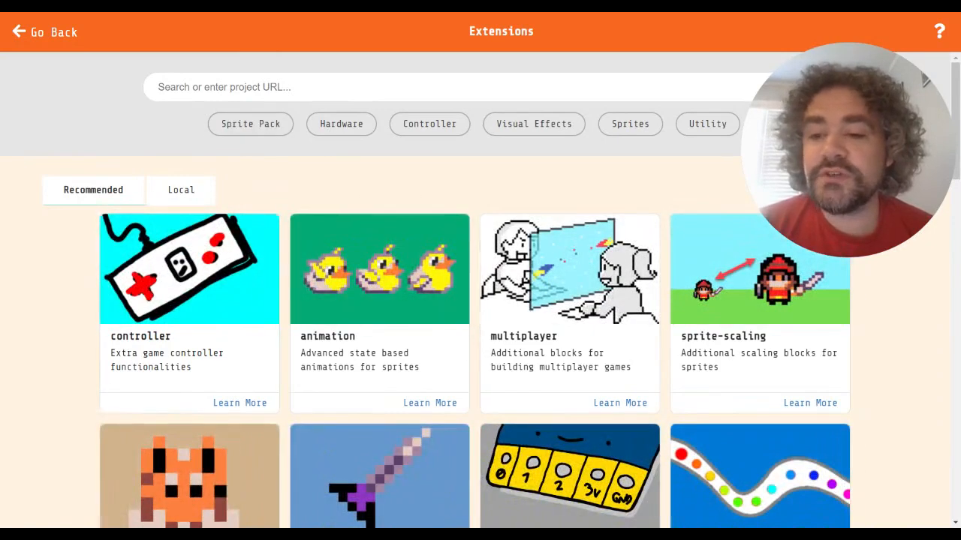
click(45, 30)
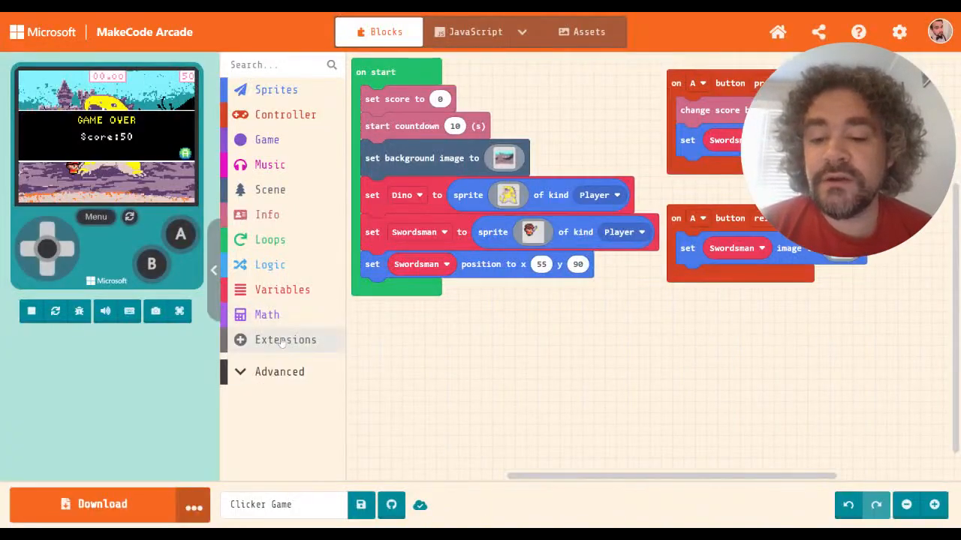
click(285, 339)
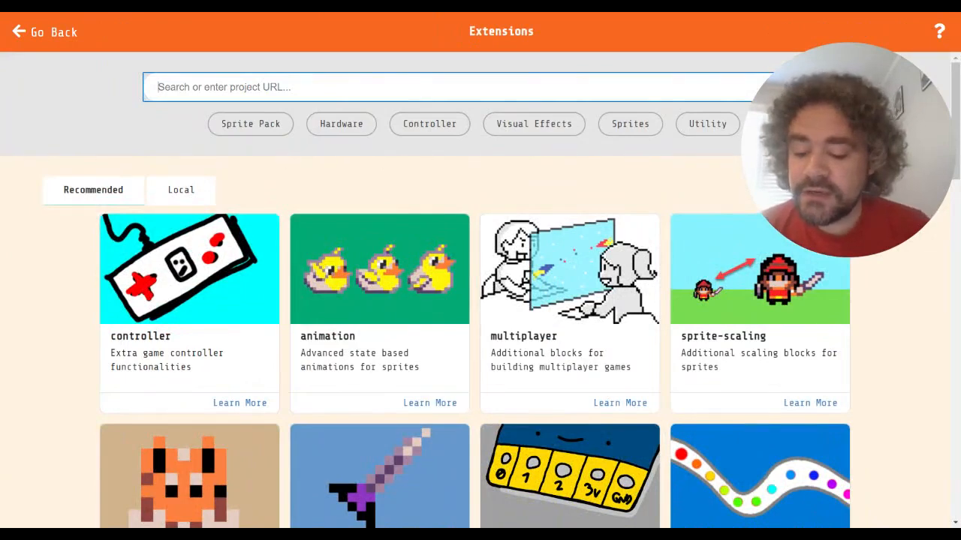
text(https://github.com/AidanTilanus/damage-indicators)
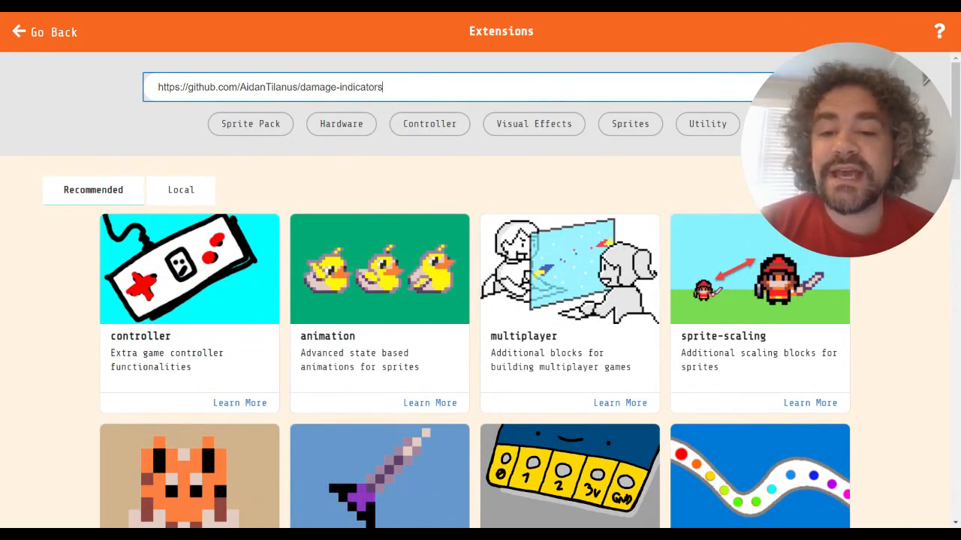
key(Enter)
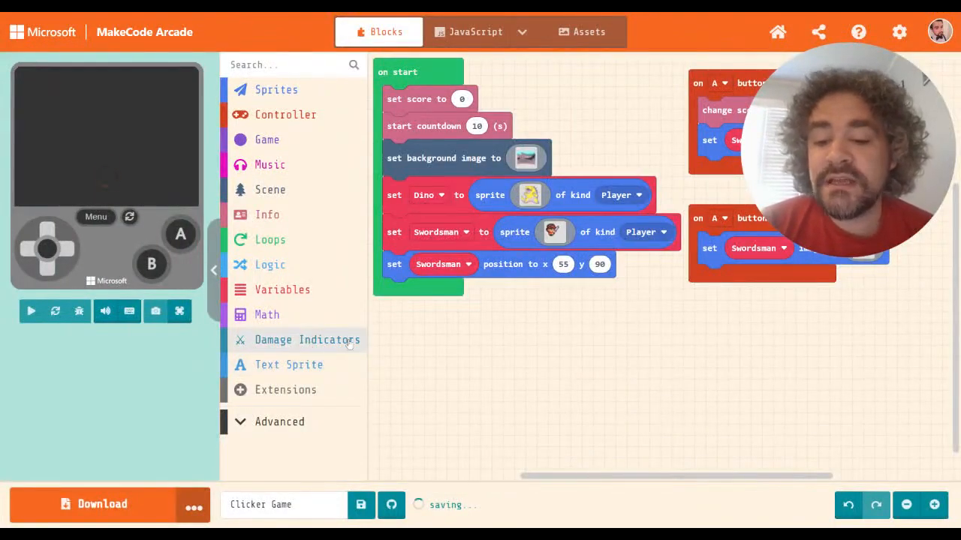
Step: Place 'set myIndicator to indicator with text and color' at the end of on start
click(30, 311)
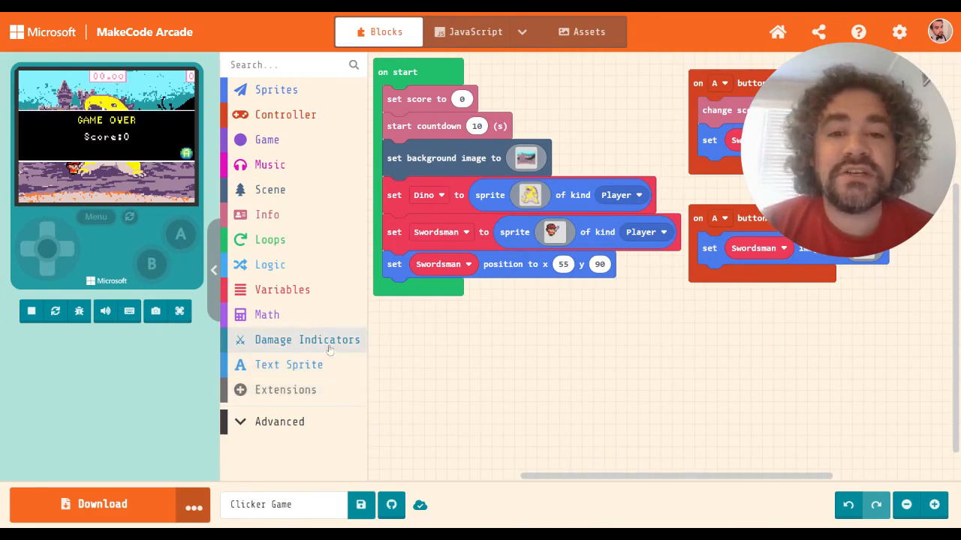
mouse_move(288, 365)
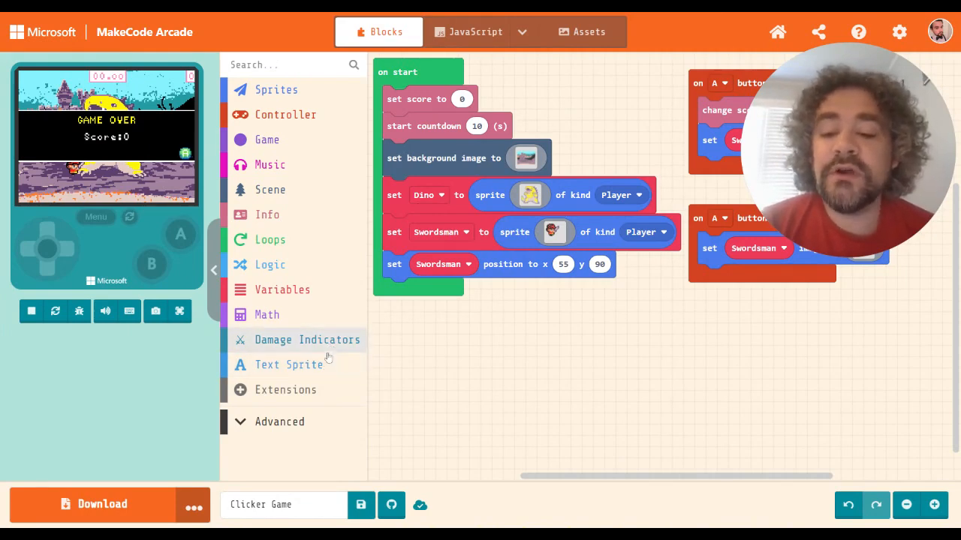
click(306, 339)
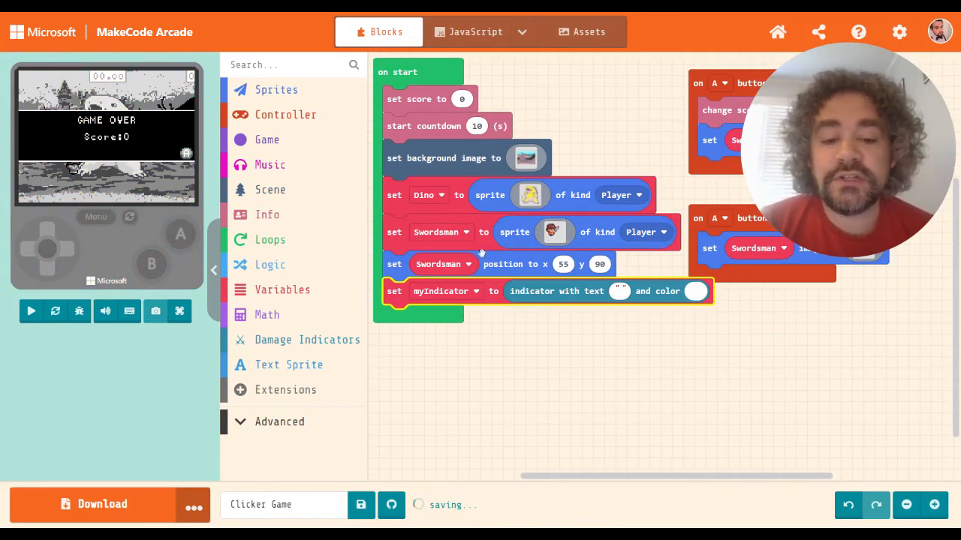
Step: Give myIndicator the text 10, then bring out a 'mySprite show myIndicator' block
click(30, 311)
text(10)
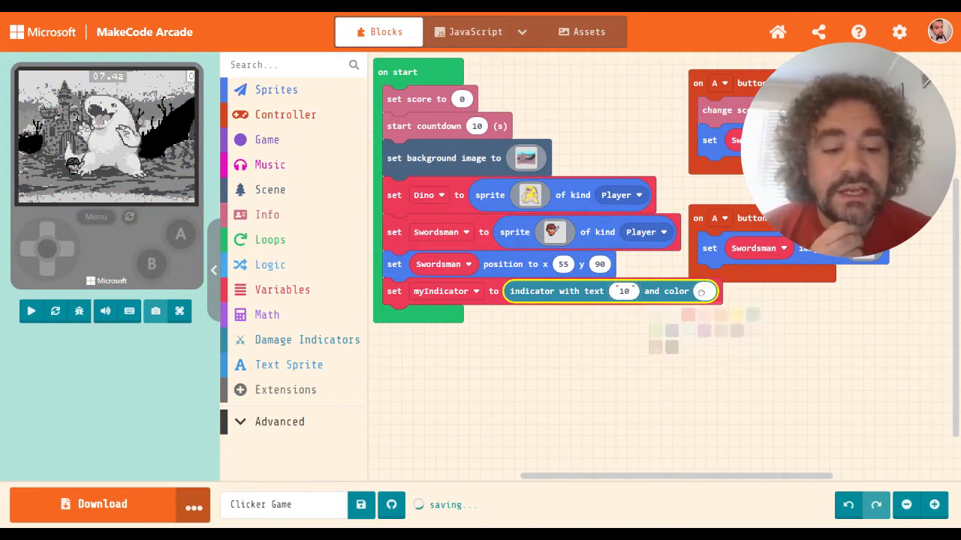
click(699, 291)
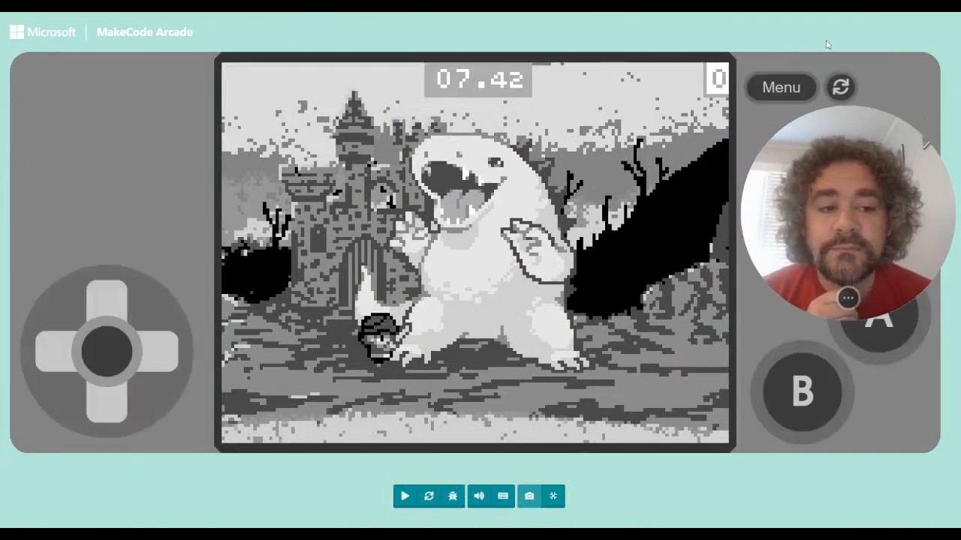
click(405, 496)
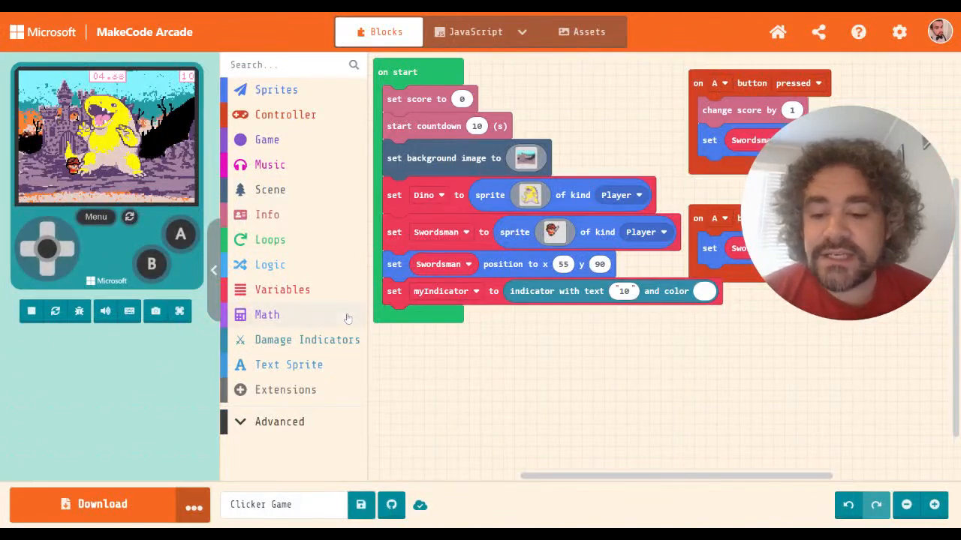
click(306, 339)
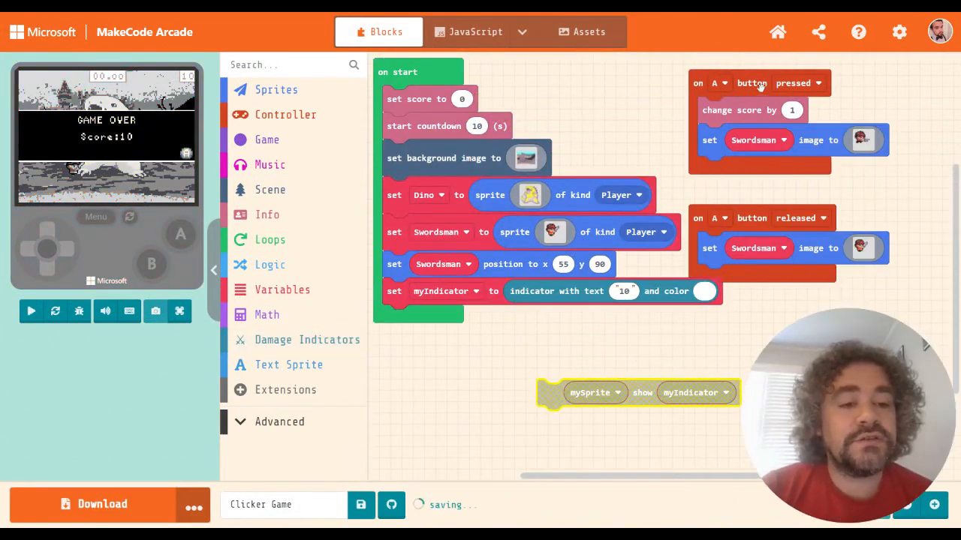
Step: Show myIndicator on Dino inside on A button pressed, and restart the game to test
click(30, 311)
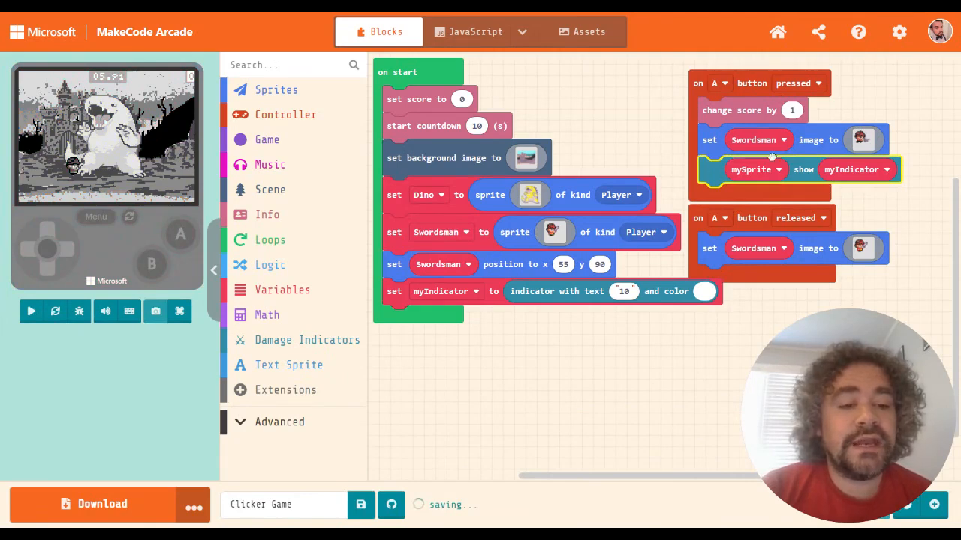
click(30, 310)
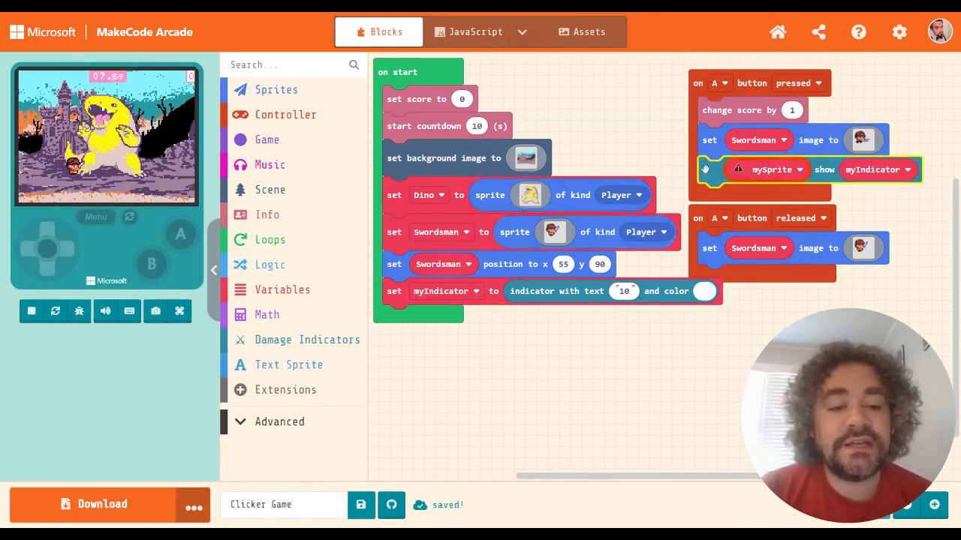
click(798, 168)
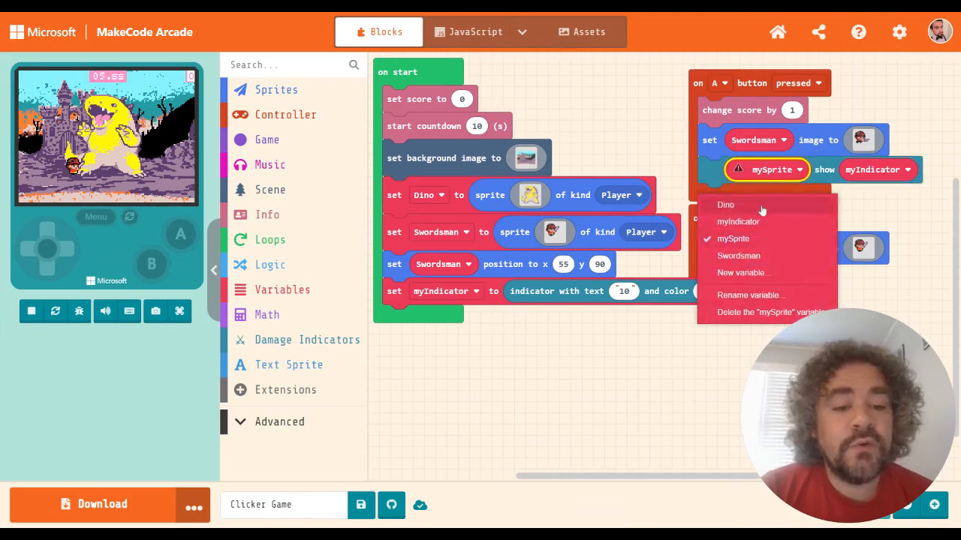
click(725, 204)
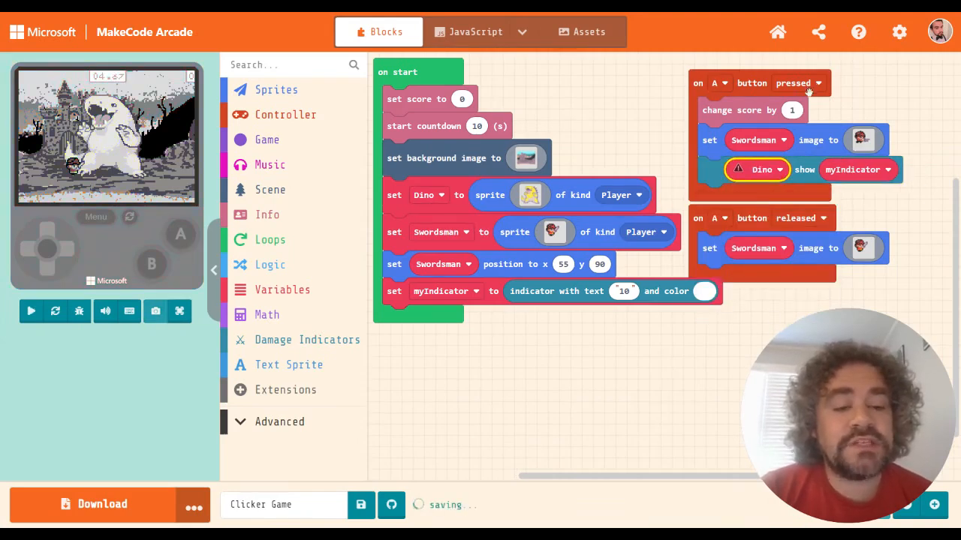
click(30, 310)
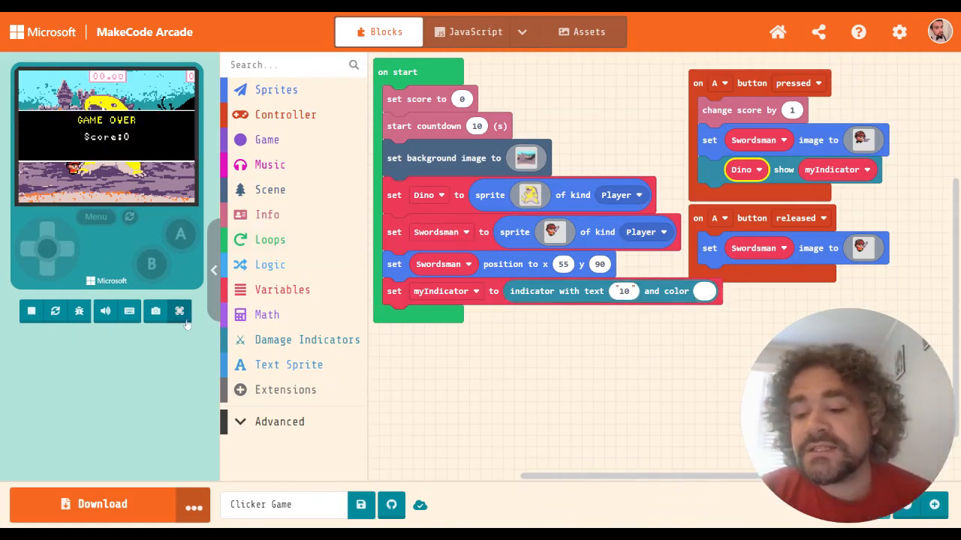
click(181, 311)
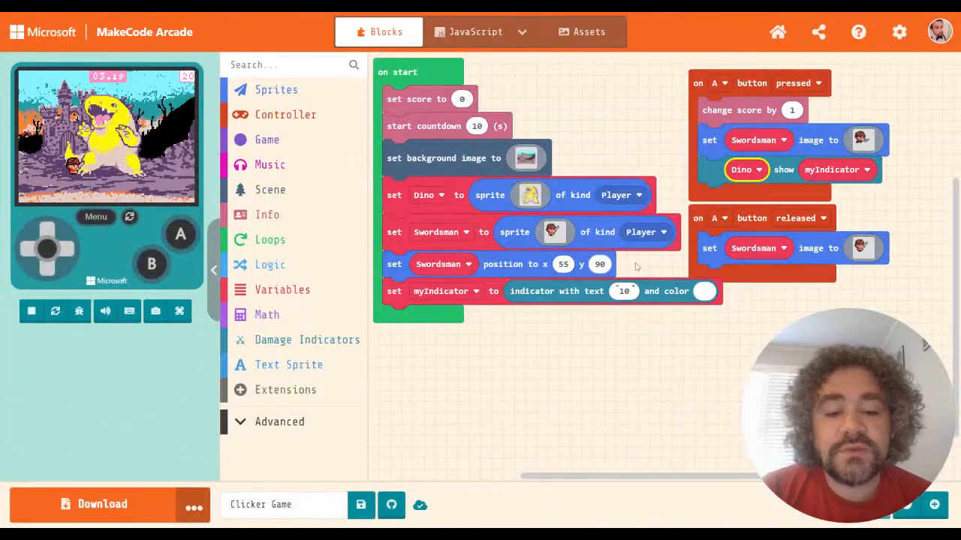
Step: Choose red from the palette as the myIndicator color
click(703, 291)
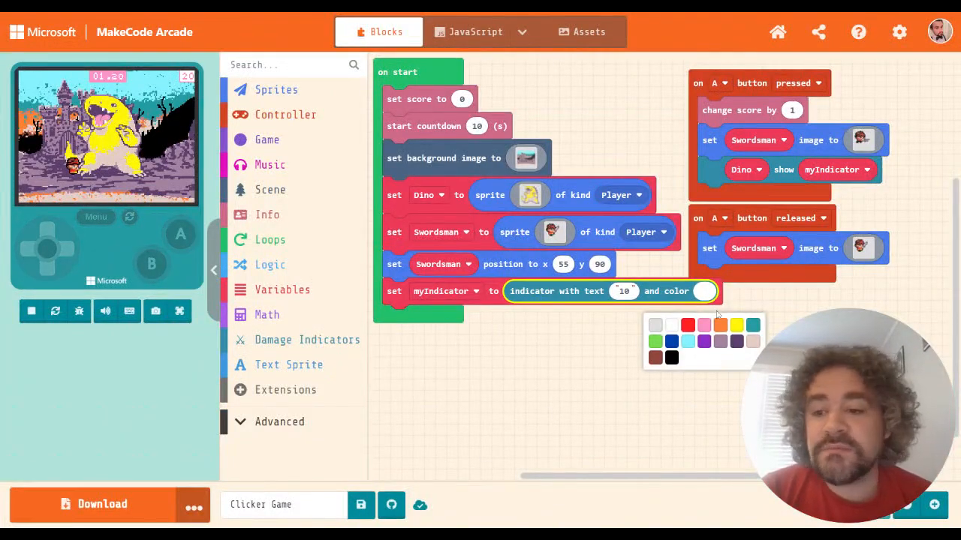
click(687, 324)
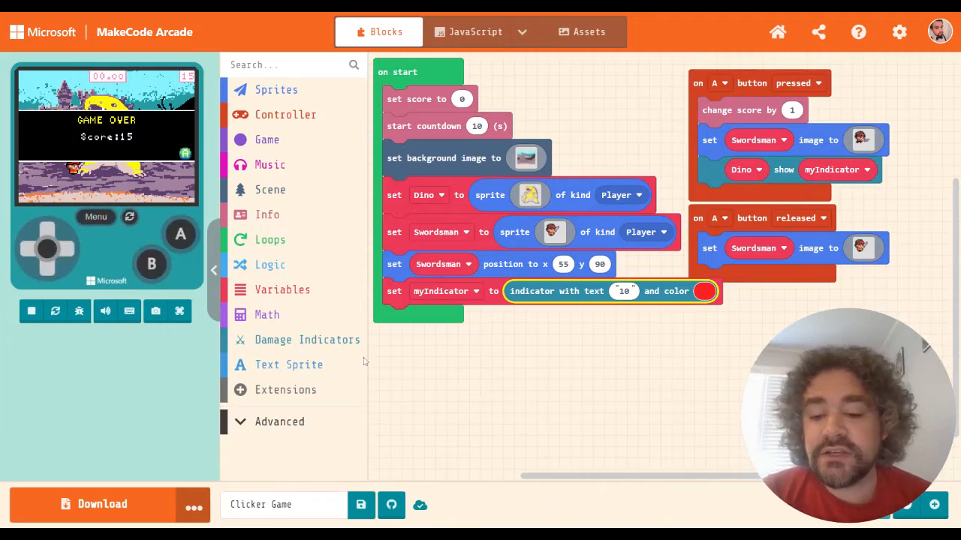
click(307, 339)
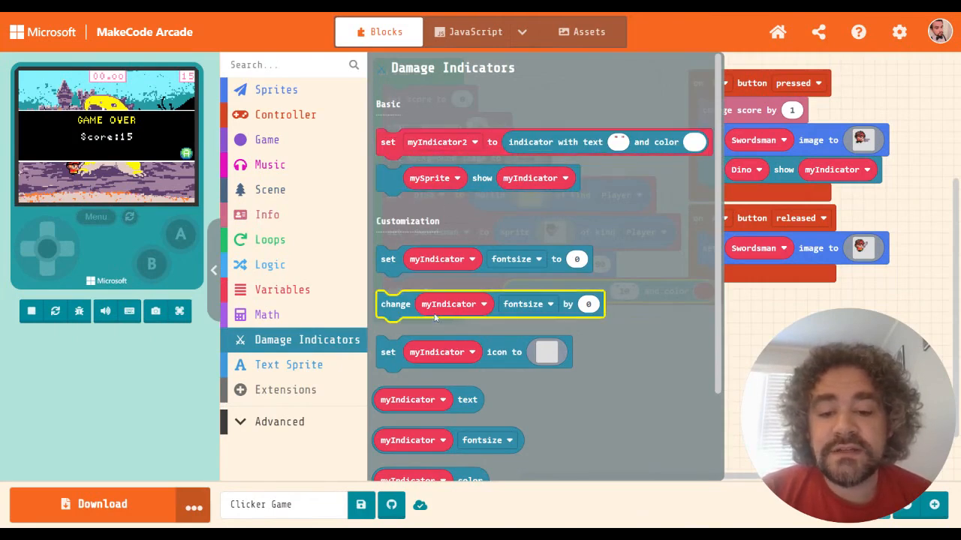
Step: Set myIndicator fontsize to 1.5 and play-test the game full screen
scroll(down, 3)
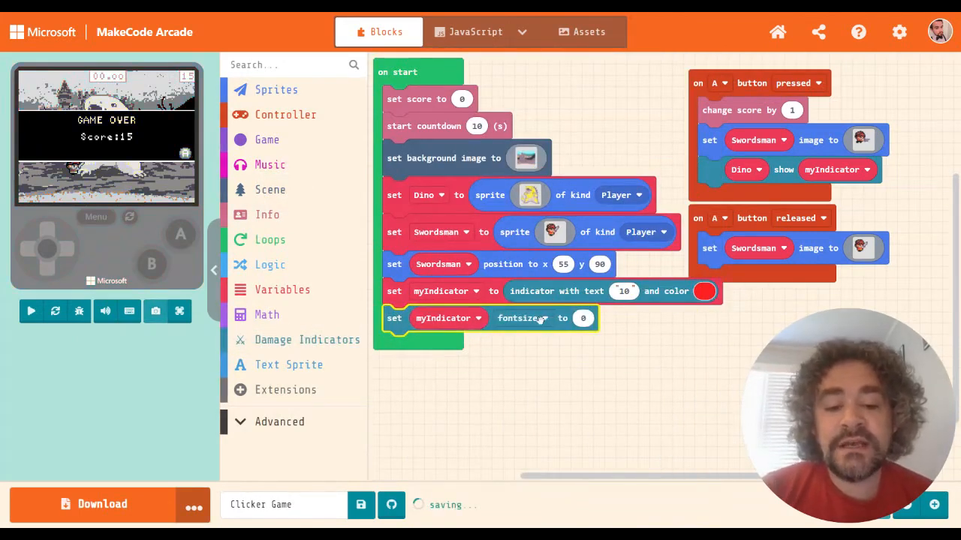
click(30, 311)
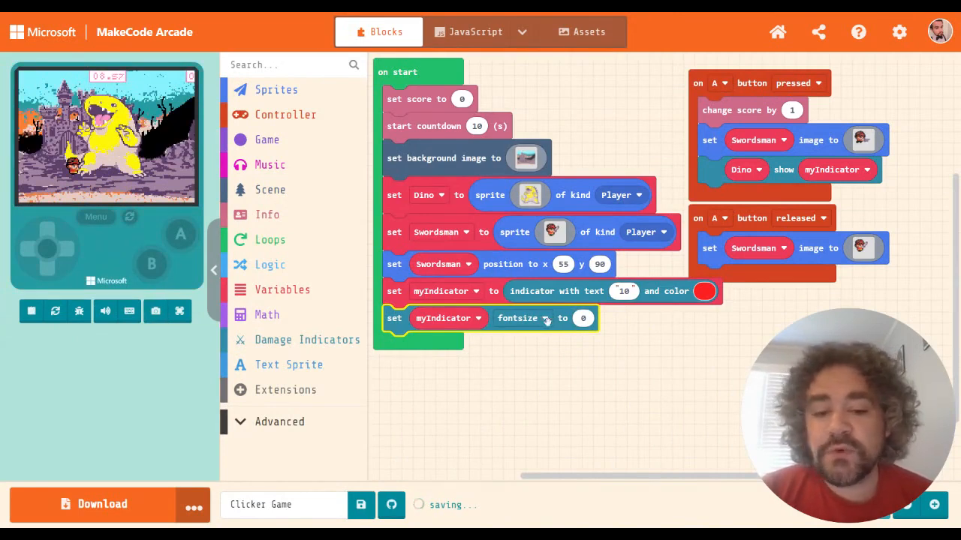
click(583, 318)
text(1)
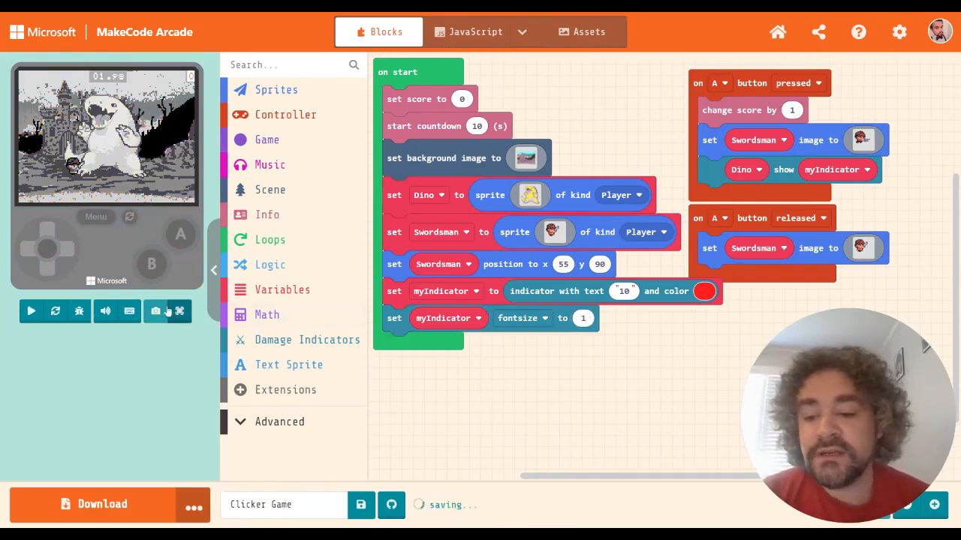
click(181, 311)
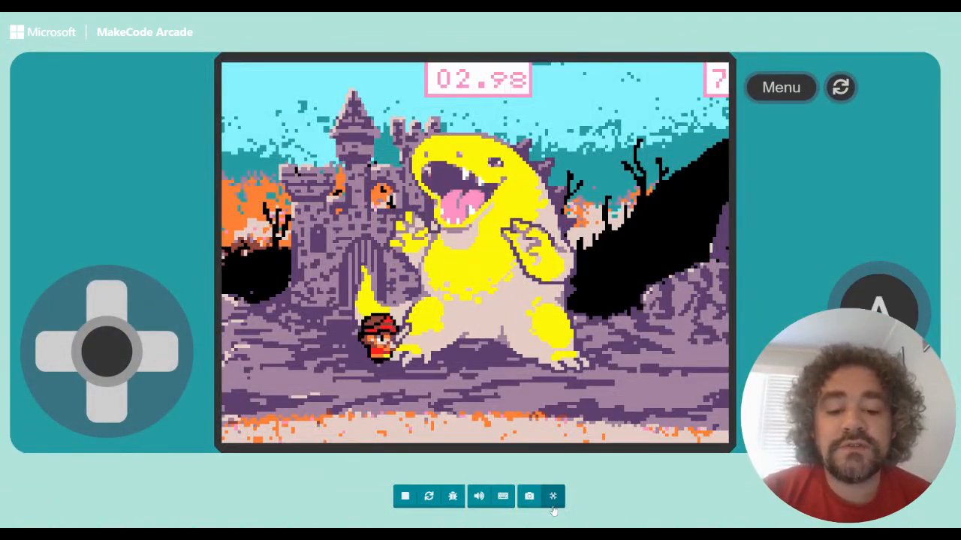
click(552, 495)
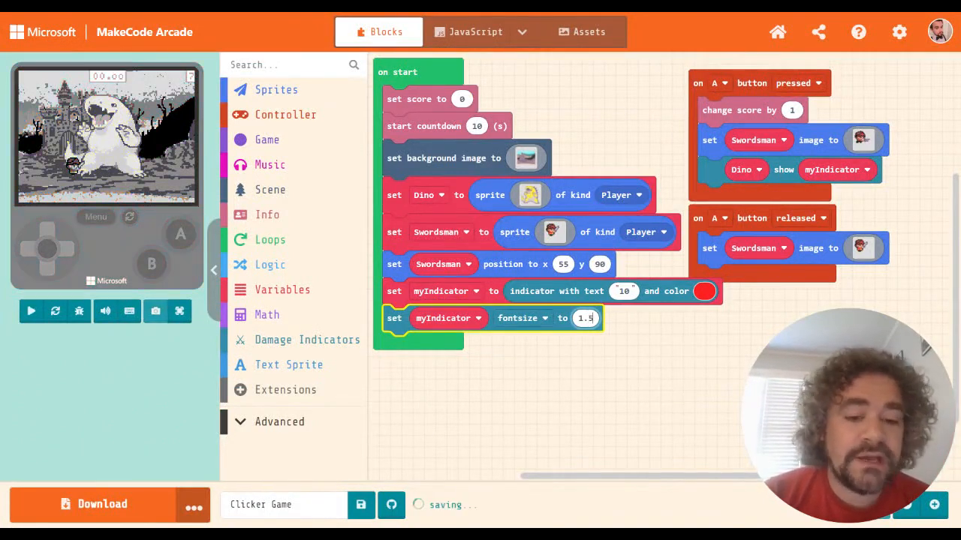
click(181, 310)
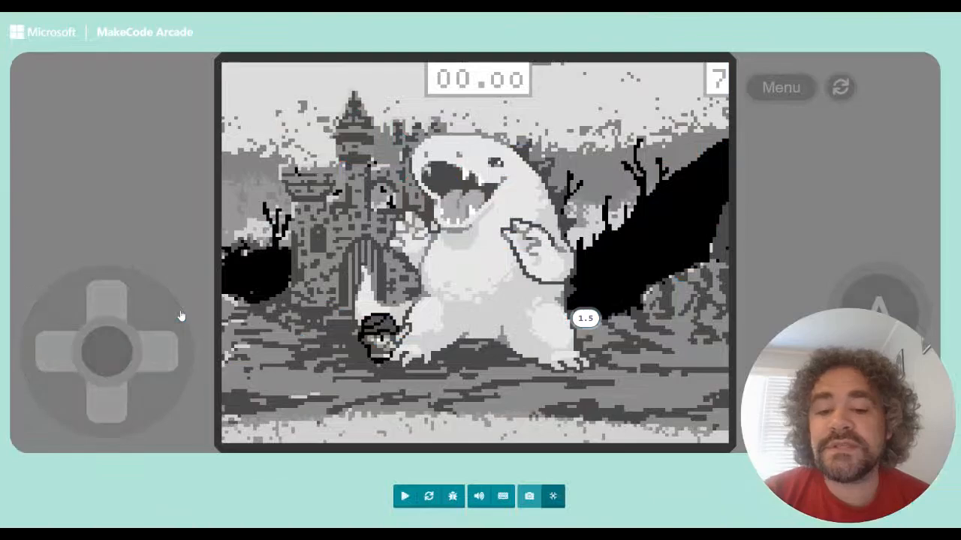
click(405, 496)
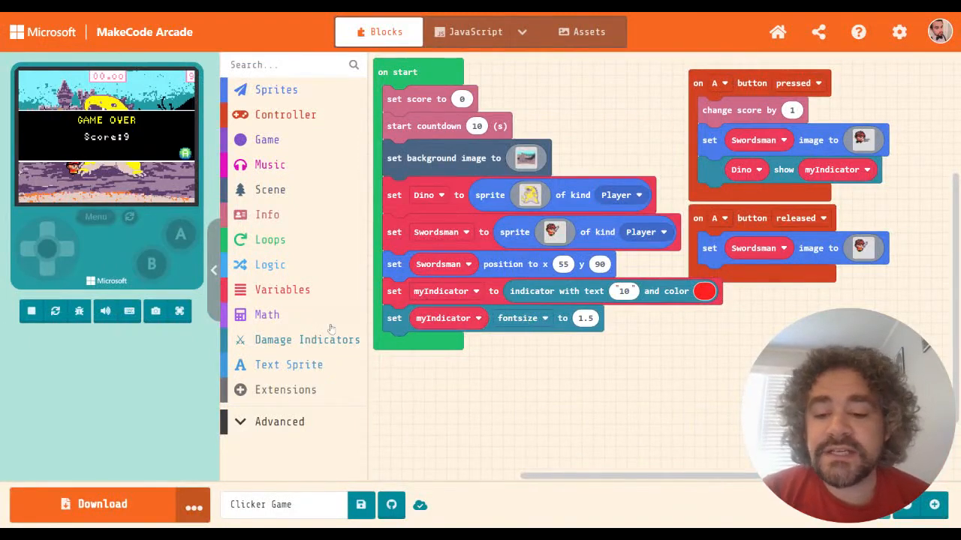
click(306, 339)
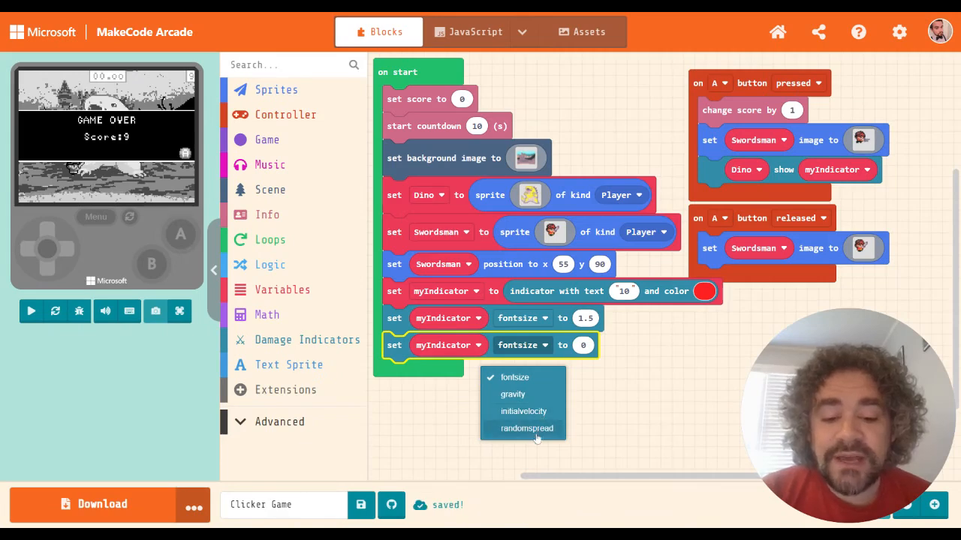
mouse_move(537, 402)
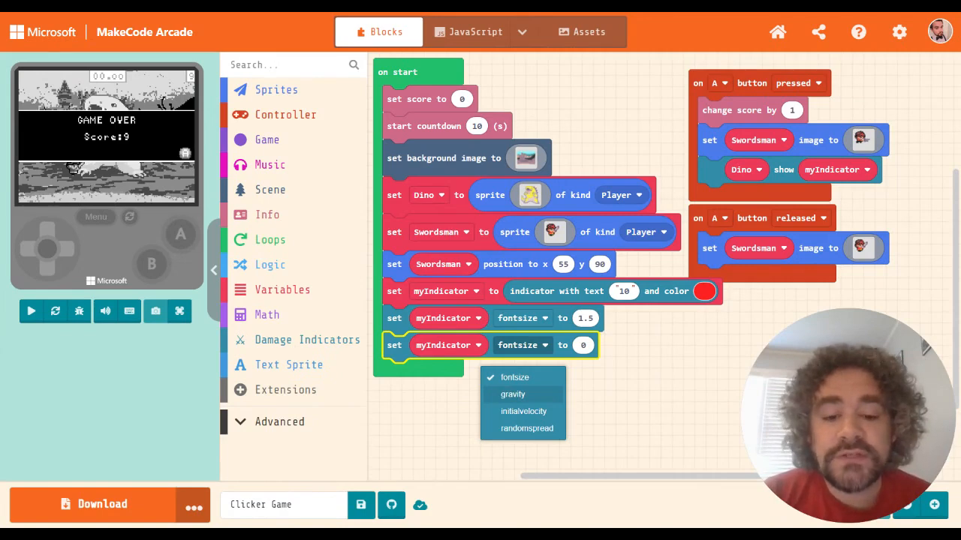
mouse_move(534, 411)
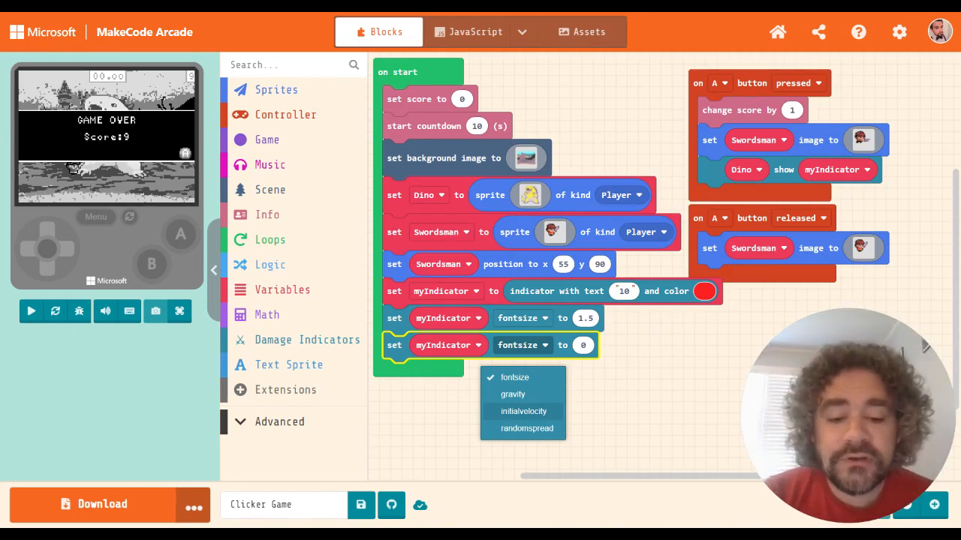
mouse_move(527, 394)
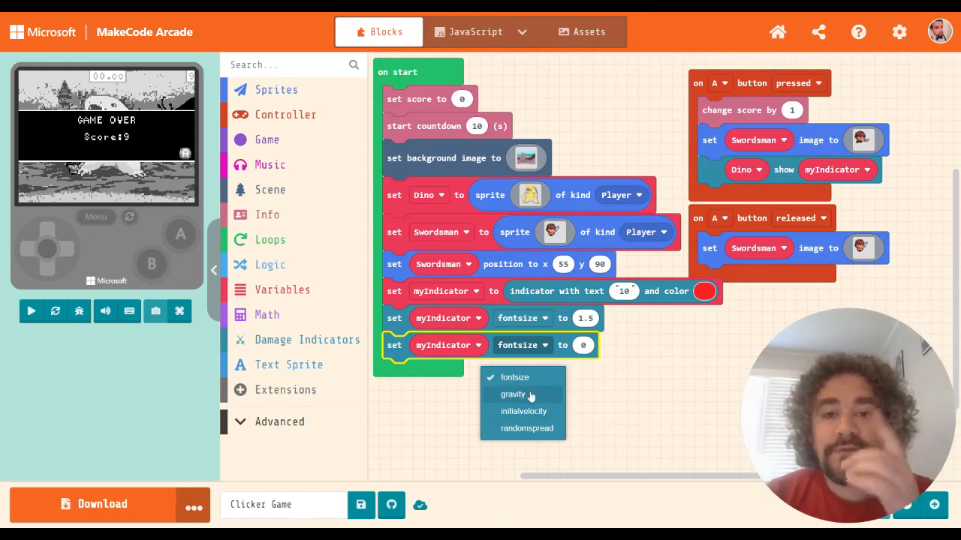
mouse_move(529, 397)
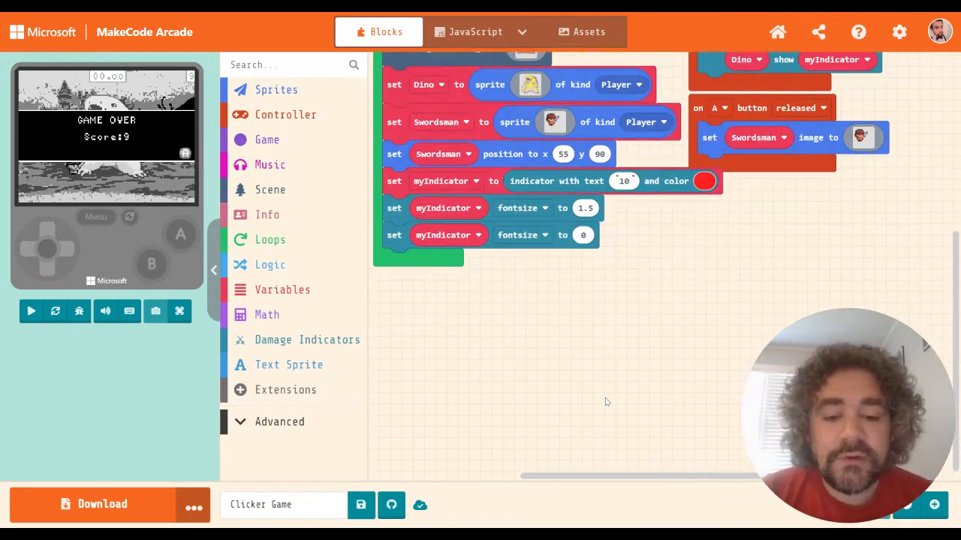
click(522, 234)
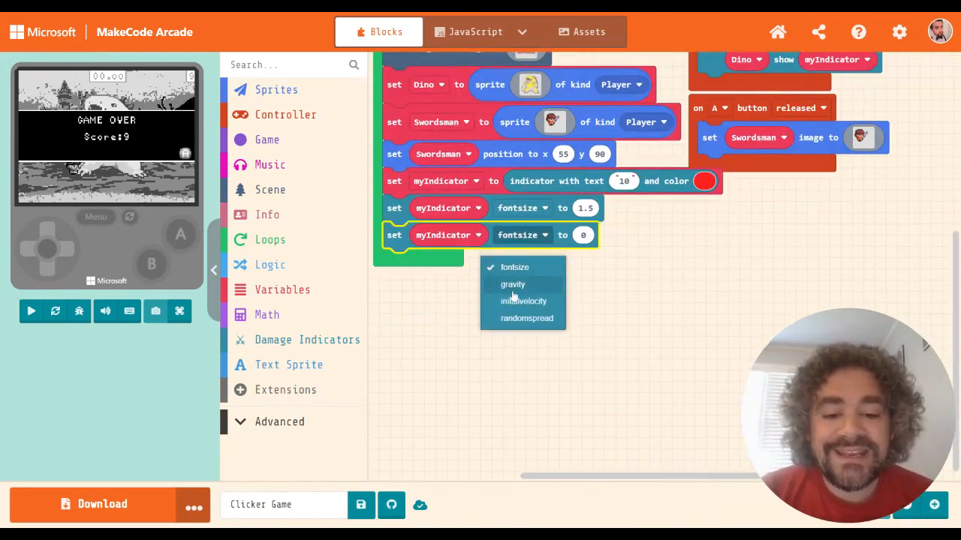
click(514, 284)
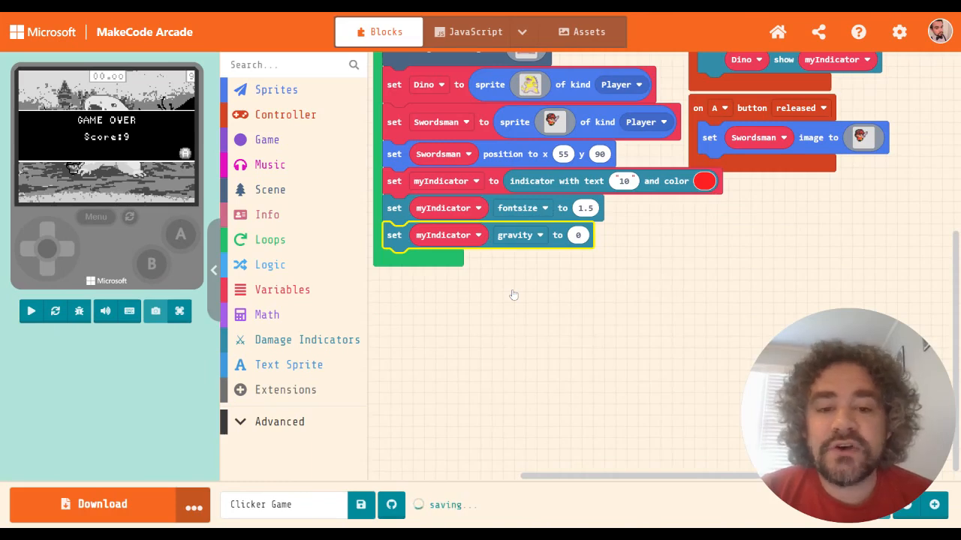
click(518, 235)
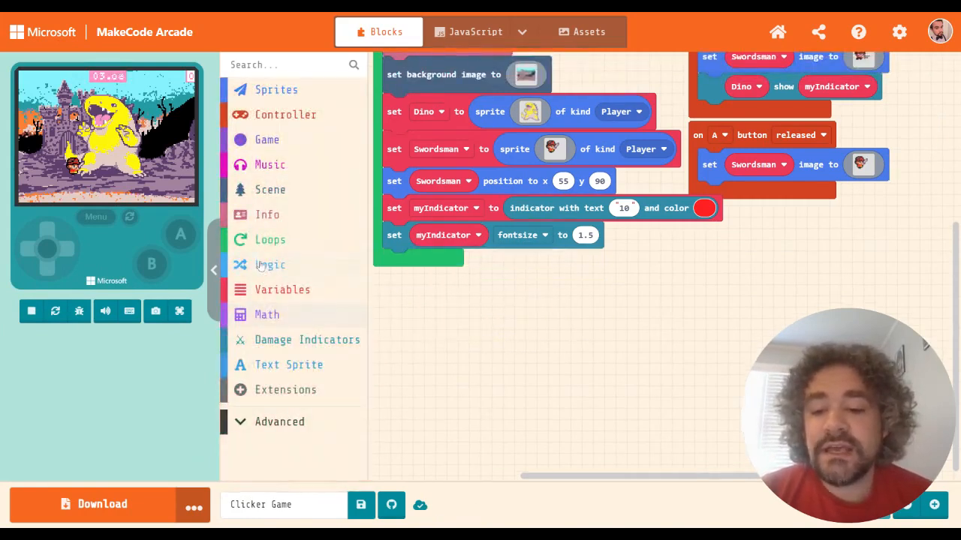
Step: Add a 'change myIndicator' step, trying gravity first then switching it to initialvelocity
click(307, 339)
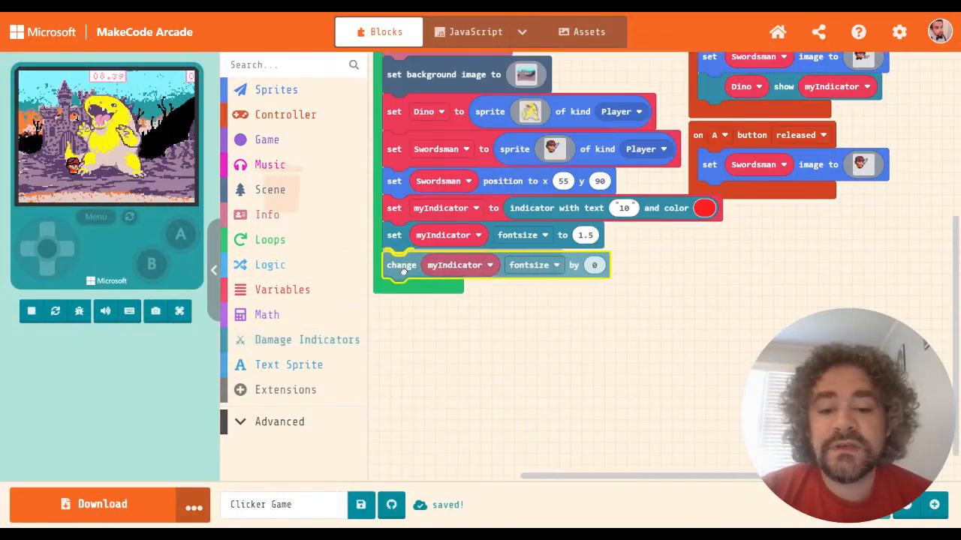
click(533, 264)
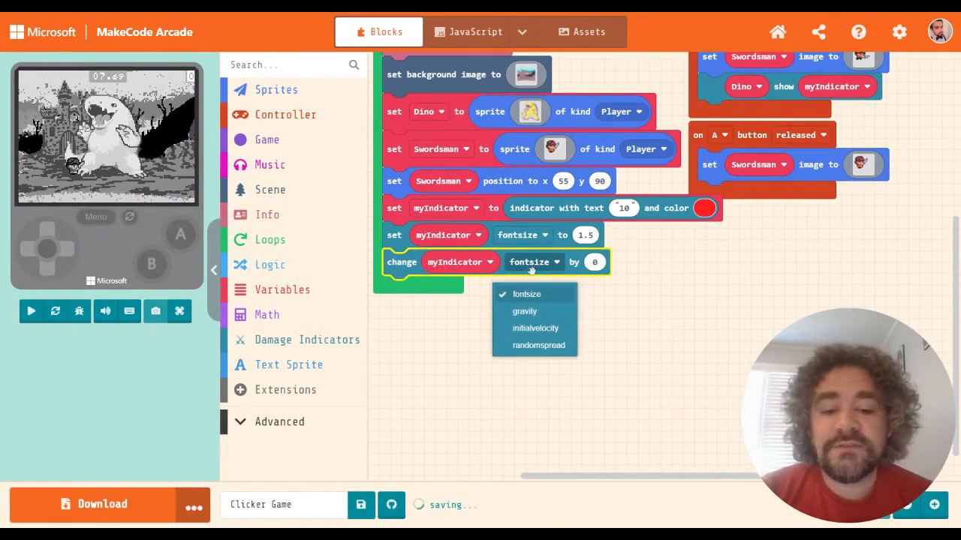
click(524, 311)
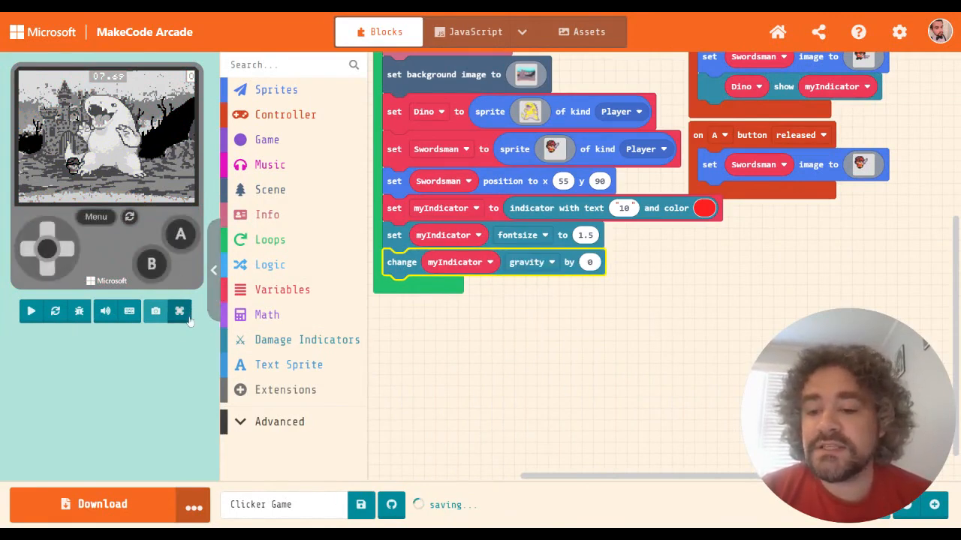
click(180, 311)
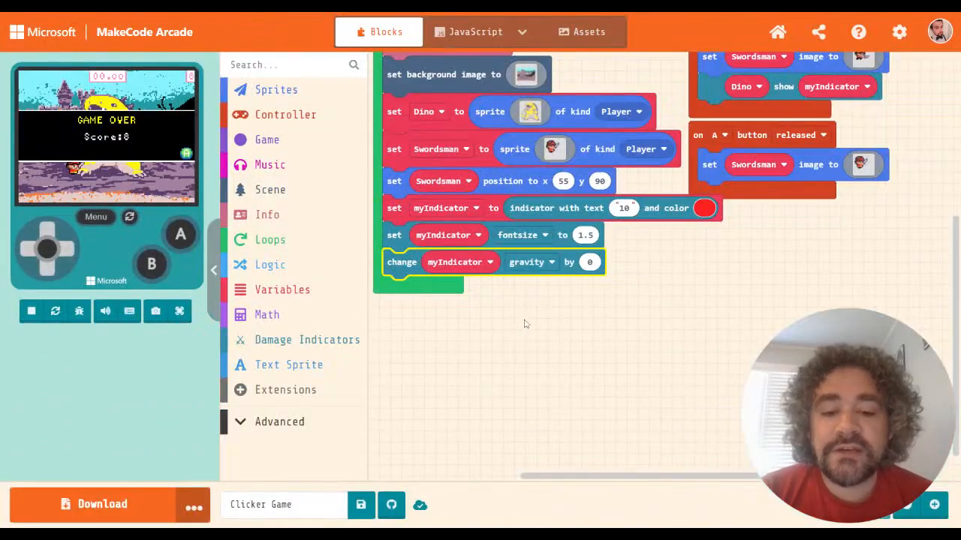
click(531, 261)
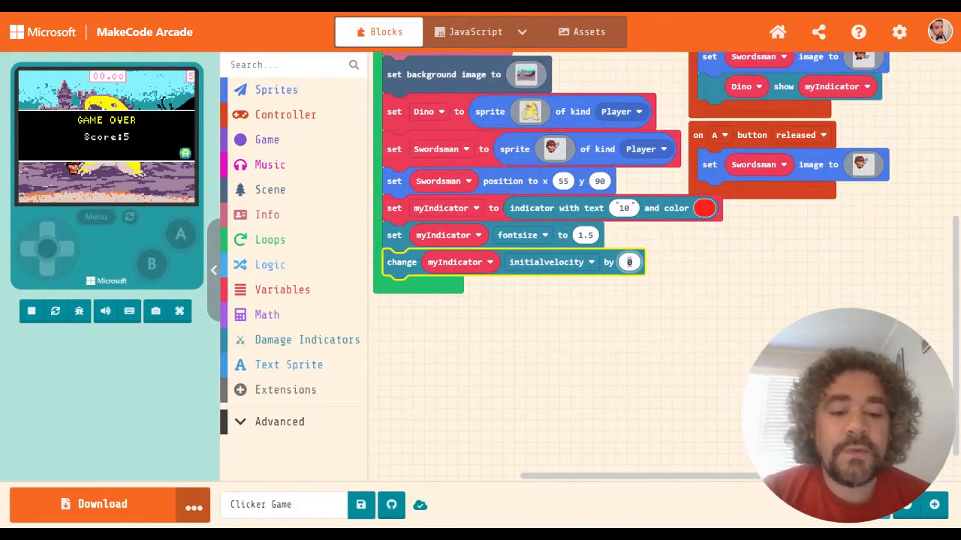
Step: Give the initialvelocity change its amount and run the game to confirm
text(100)
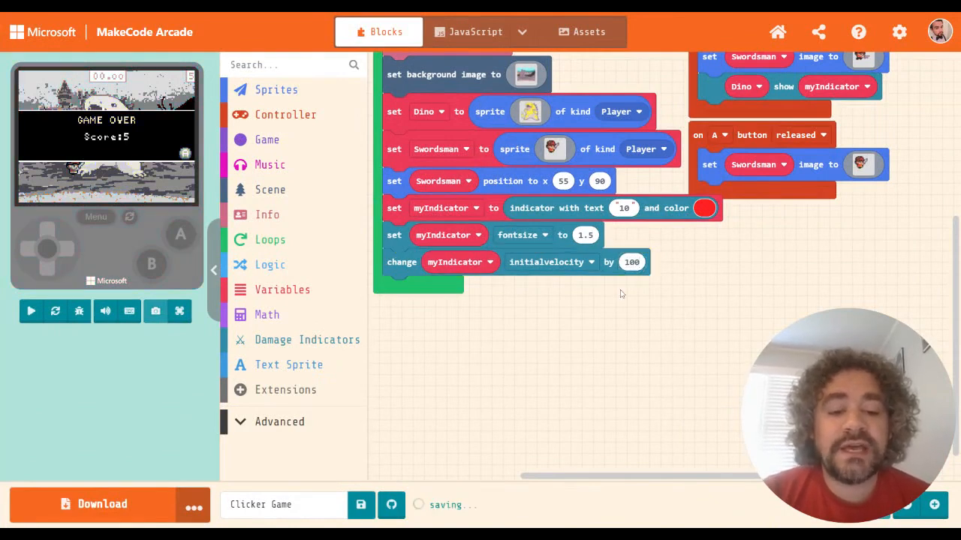
click(180, 311)
text(50)
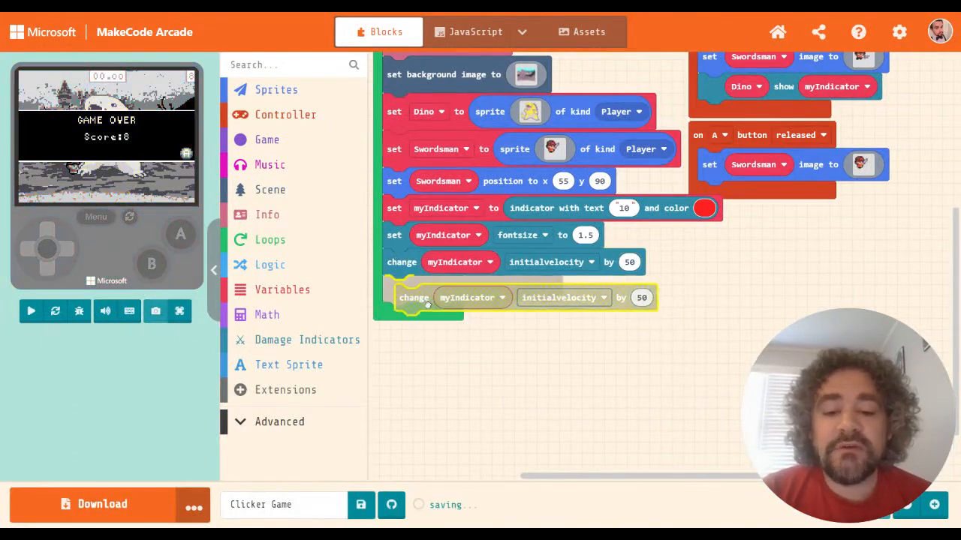
Step: Place a copy changing myIndicator gravity by 200, then another copy below it
click(561, 297)
text(200)
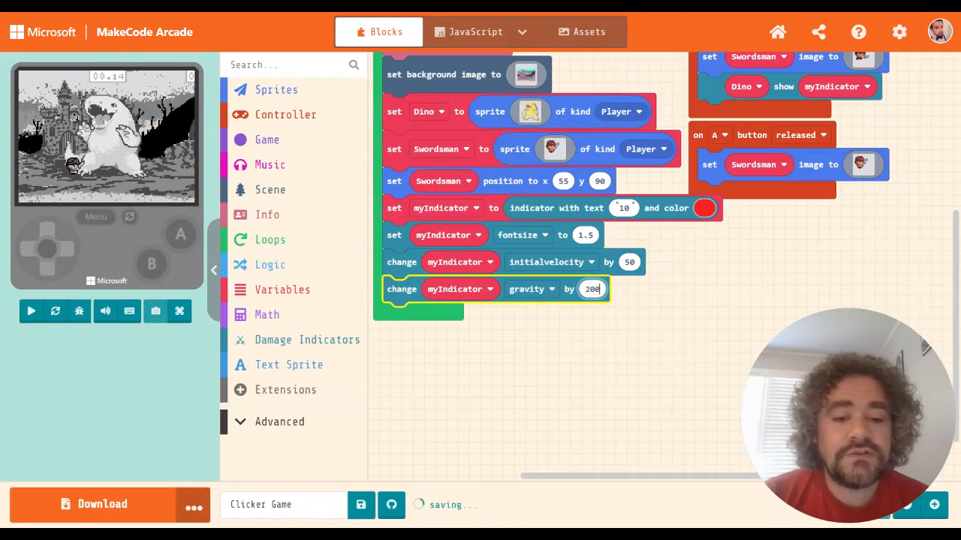
click(180, 311)
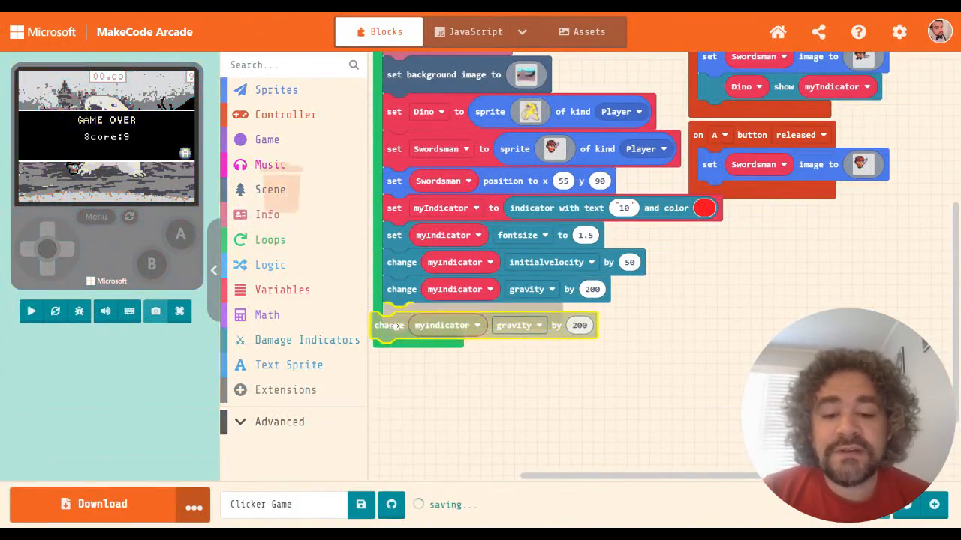
click(532, 315)
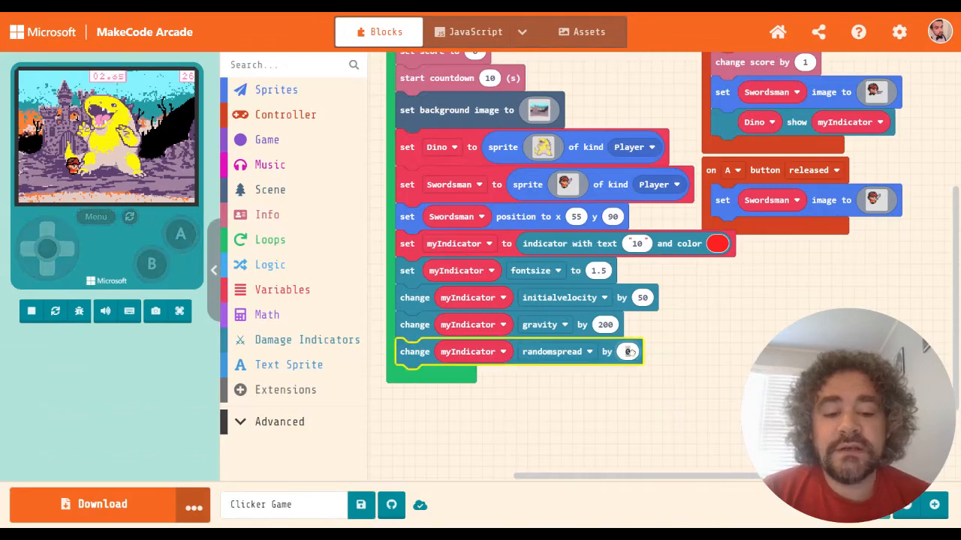
Step: Set the randomspread change on myIndicator to 20 at the end of on start
click(627, 351)
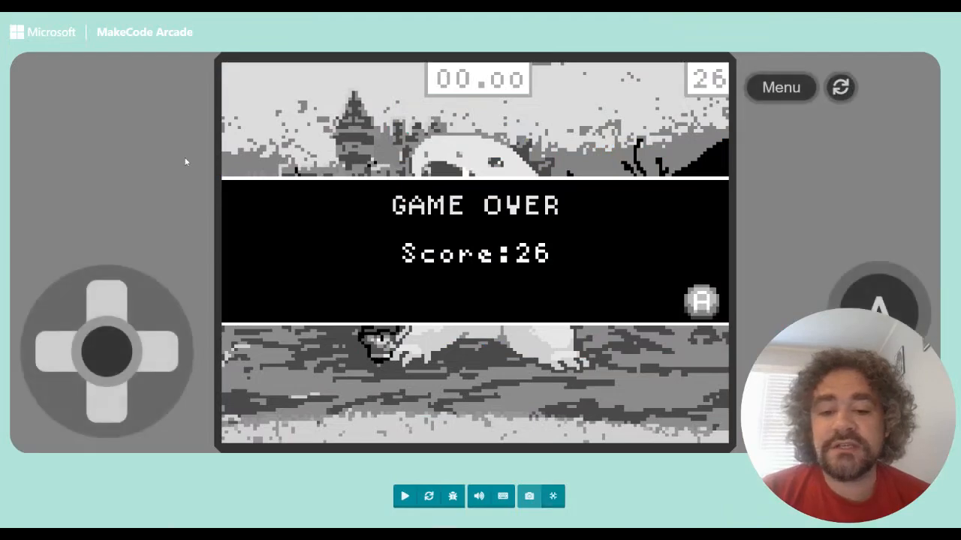
click(404, 496)
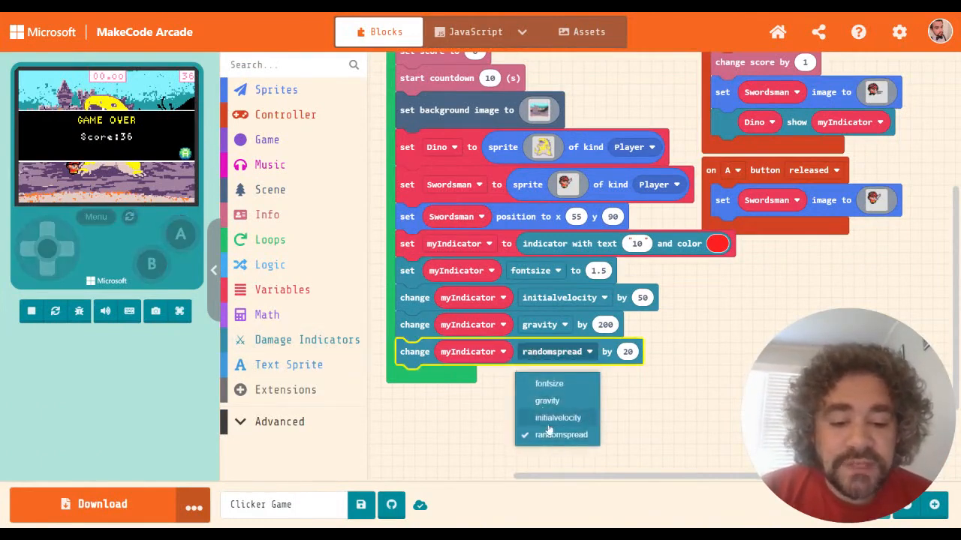
click(560, 436)
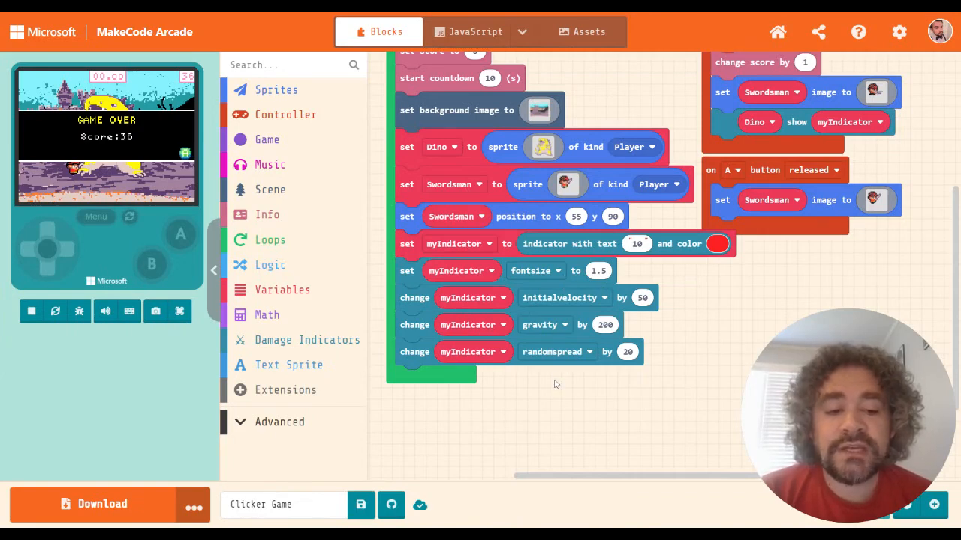
Step: Pull a loose 'myIndicator fontsize' reporter from Damage Indicators onto the canvas
click(306, 339)
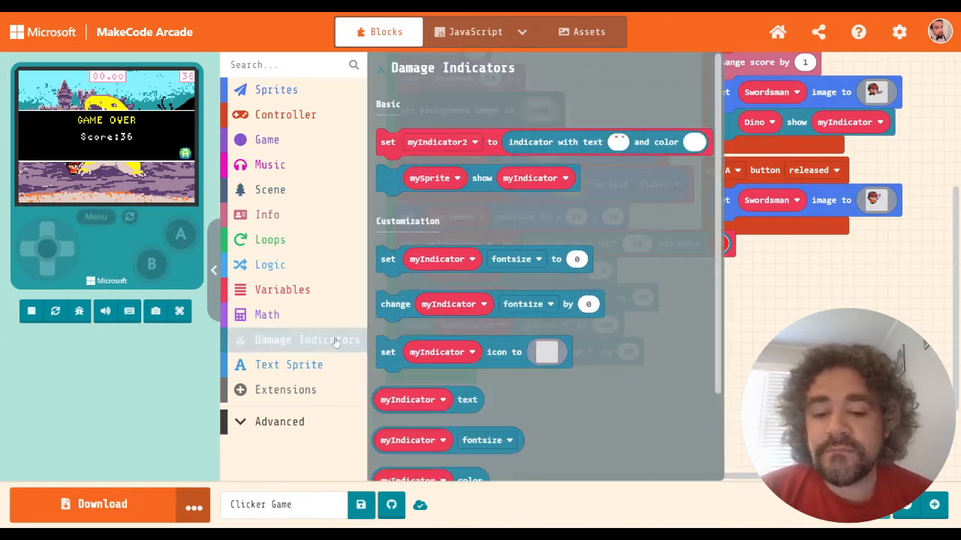
scroll(down, 3)
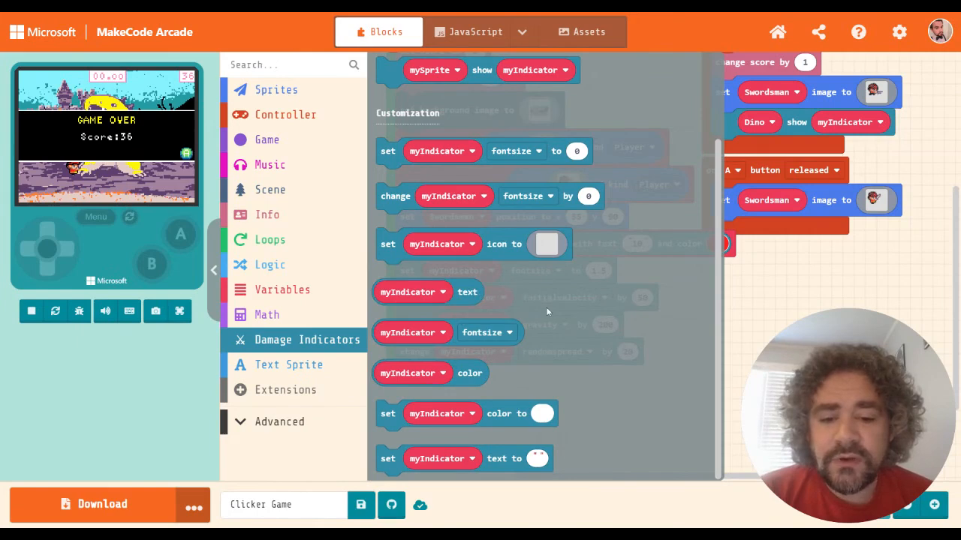
click(429, 372)
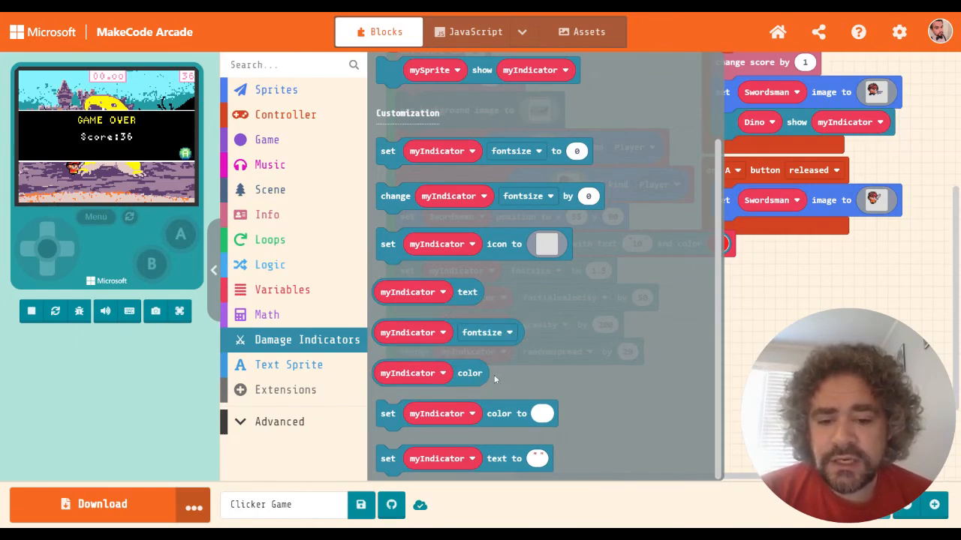
click(428, 372)
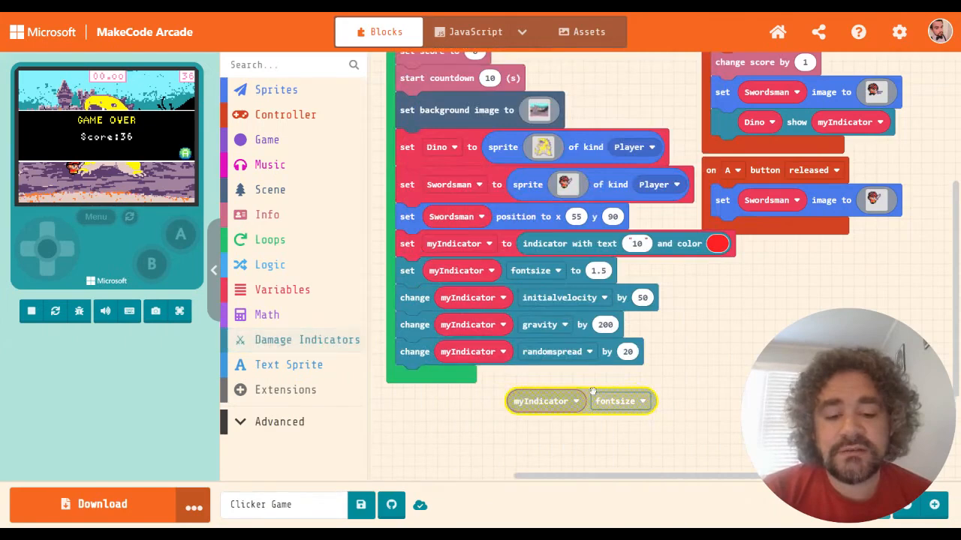
Step: Browse the Scene blocks, then playtest the game at full size and return to the code
click(285, 114)
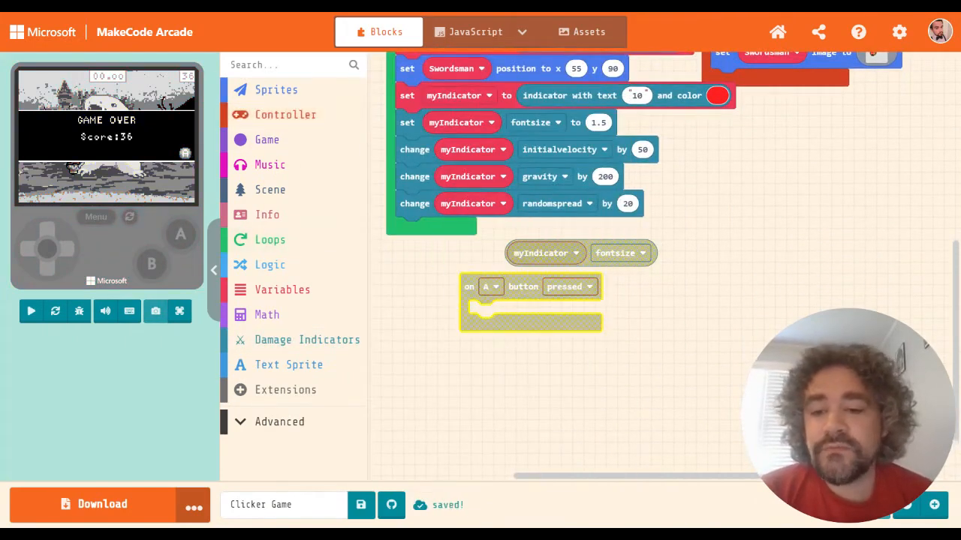
click(270, 189)
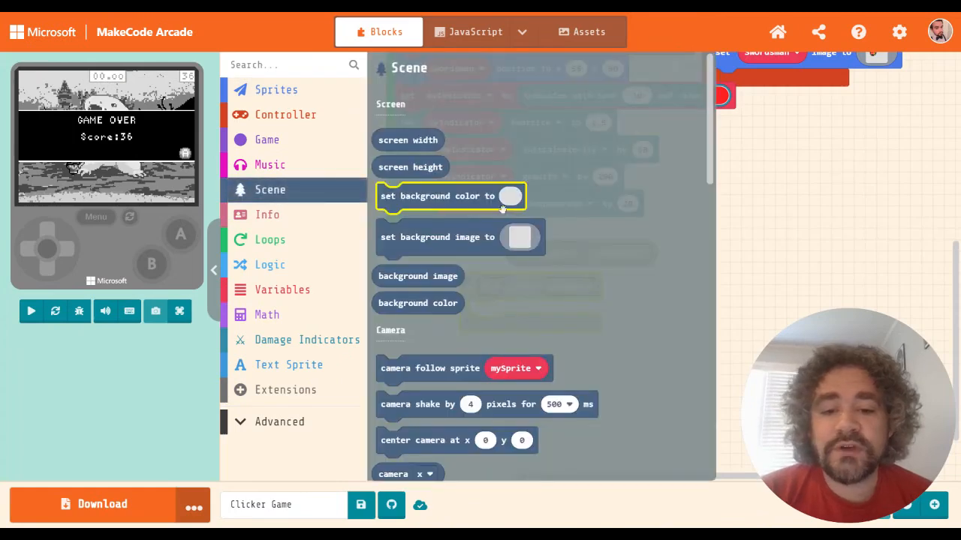
scroll(down, 3)
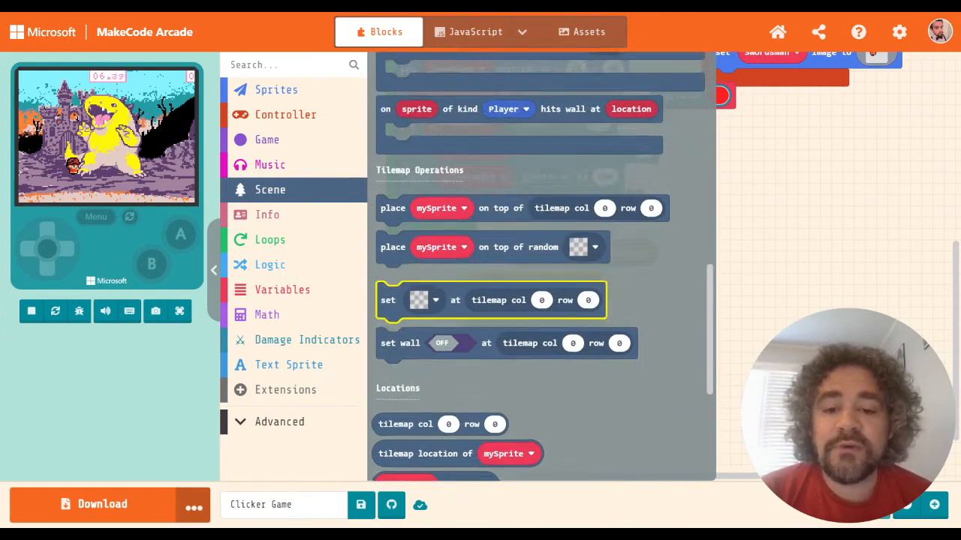
click(267, 139)
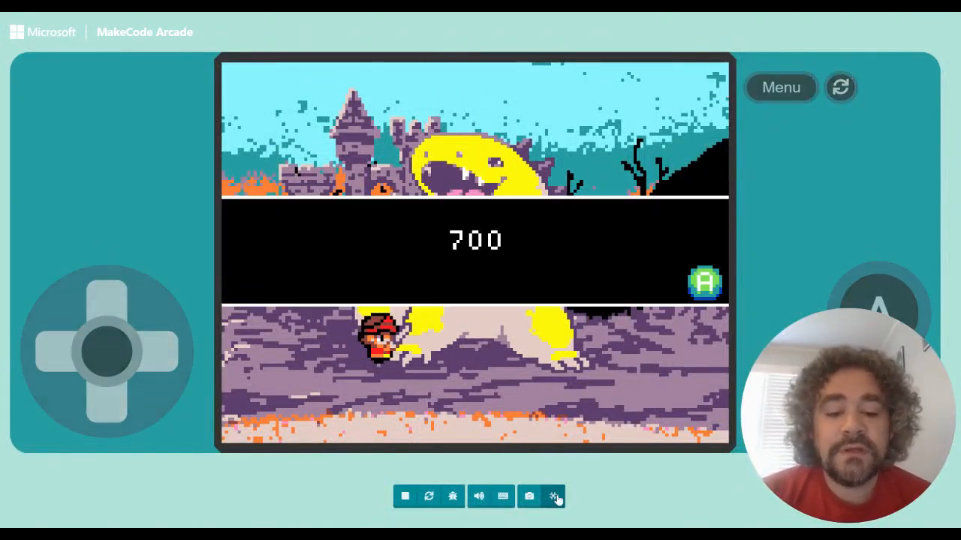
click(554, 495)
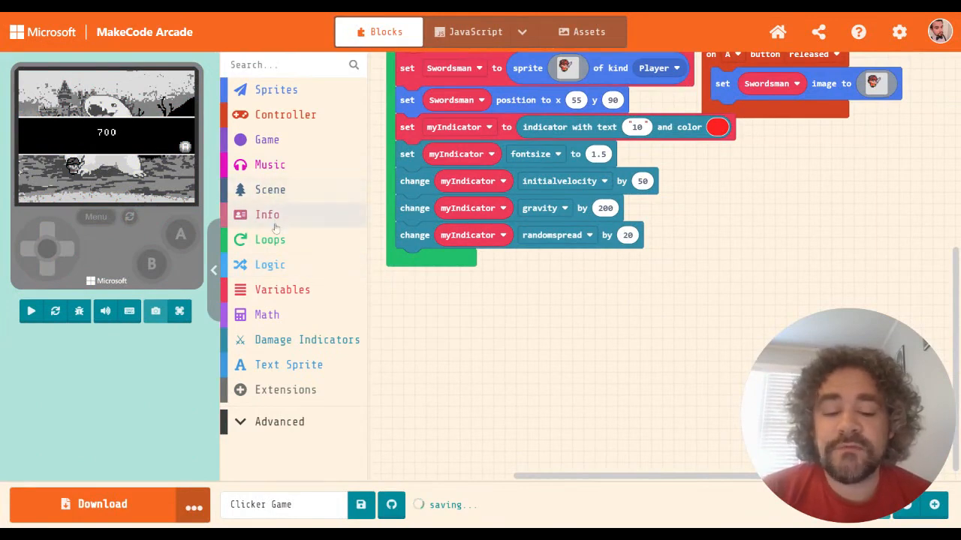
Step: Add 'set myIndicator icon to' at the end of on start and open its blank image
click(30, 310)
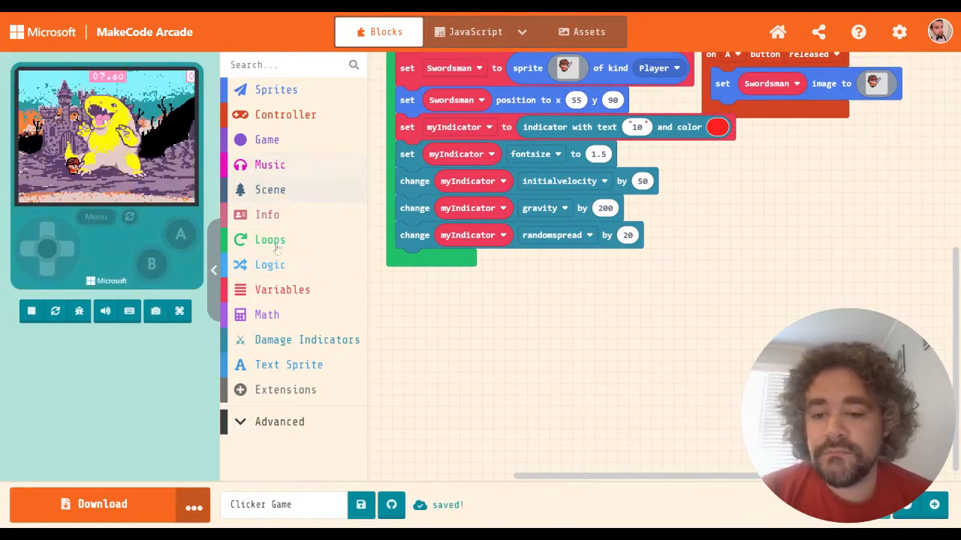
click(306, 339)
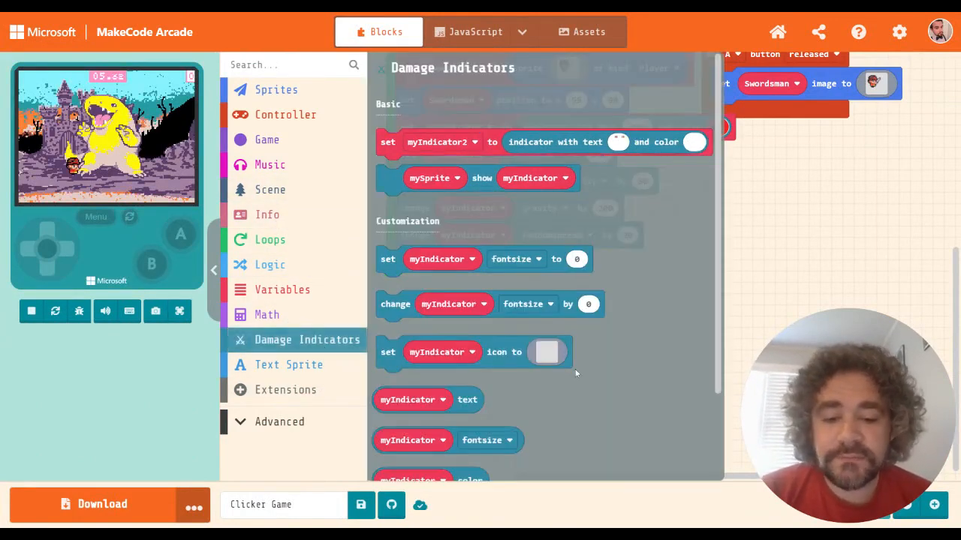
scroll(down, 3)
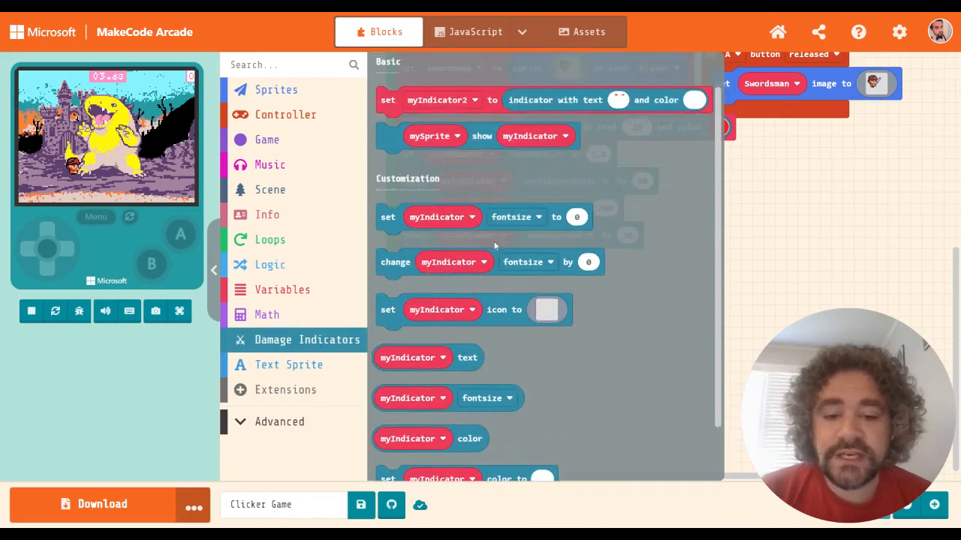
scroll(down, 3)
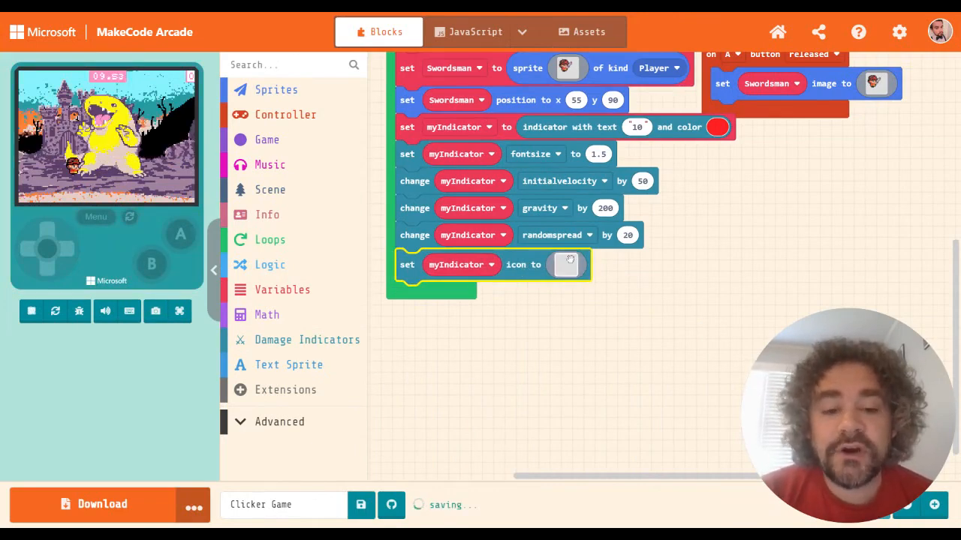
click(567, 265)
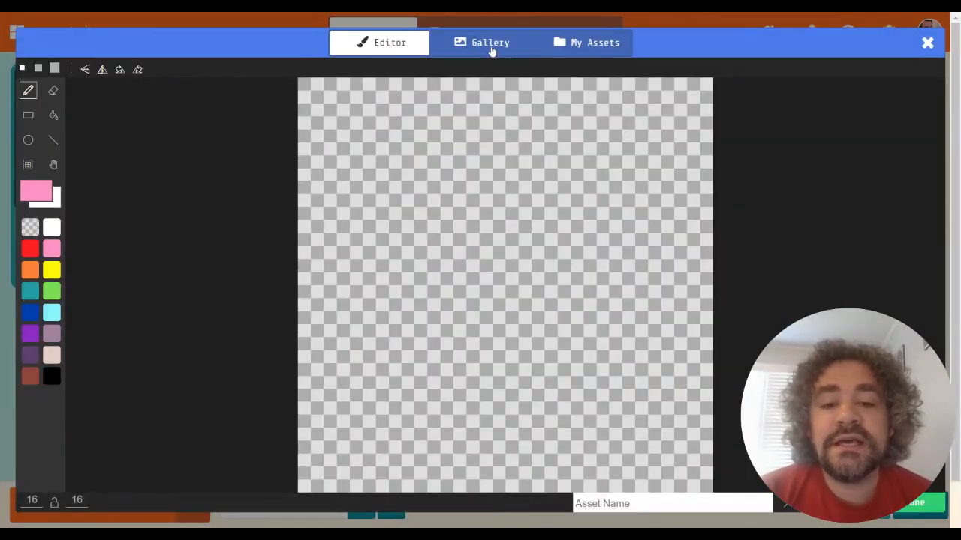
Step: Pick the heart picture from the image gallery as the indicator icon
click(489, 42)
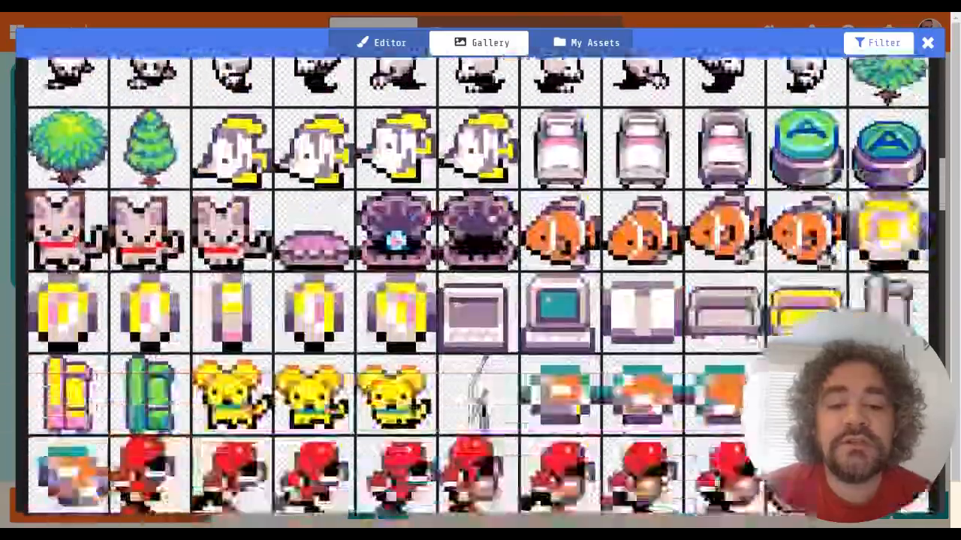
scroll(down, 3)
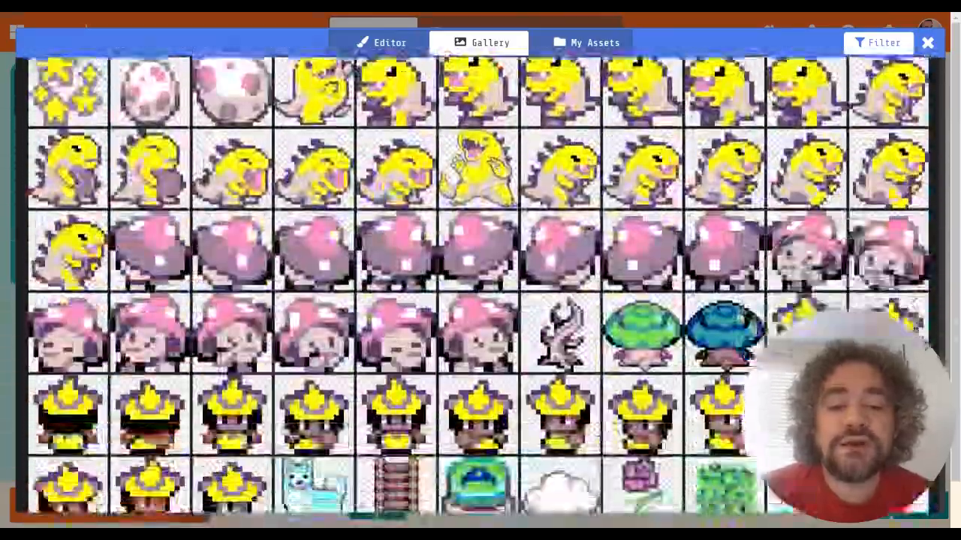
scroll(down, 3)
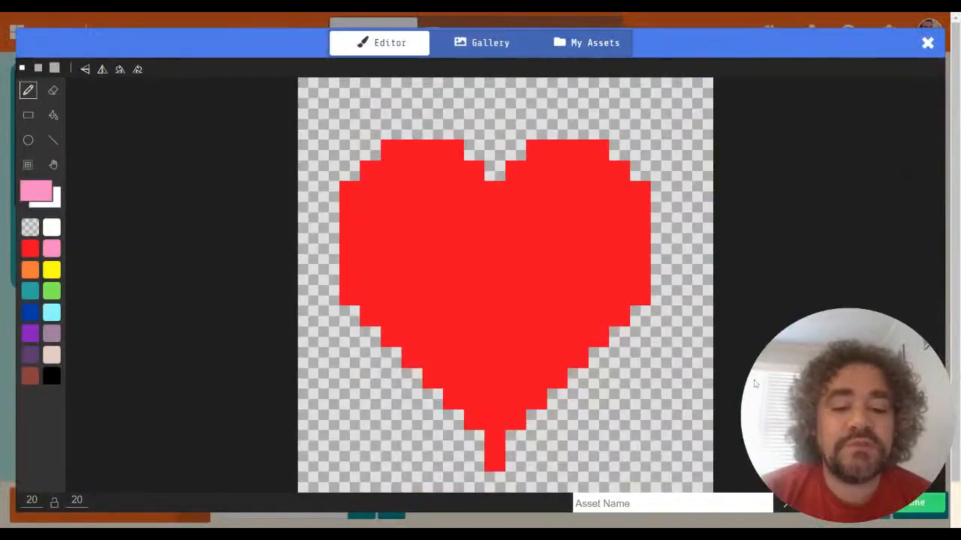
click(432, 214)
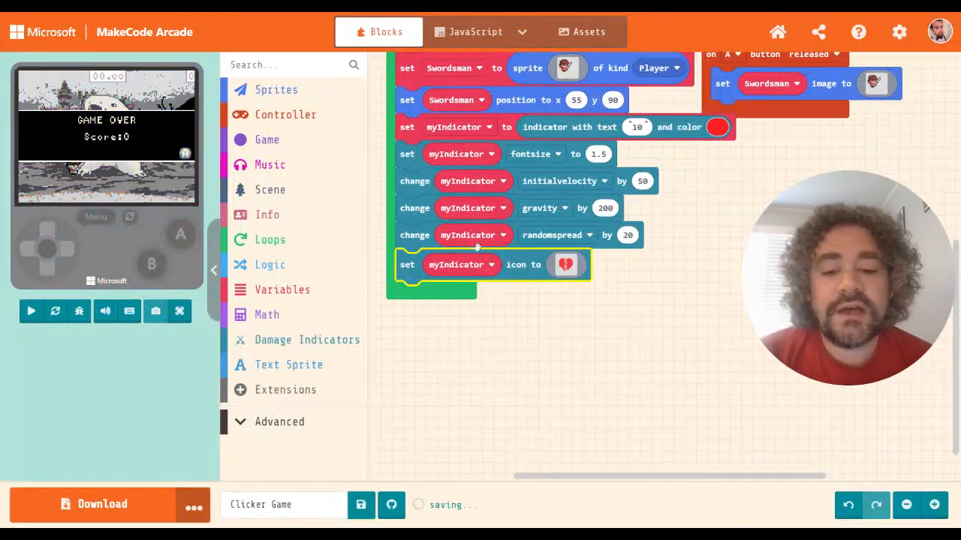
Step: Play a round testing the heart indicator, pressing A until game over
click(30, 310)
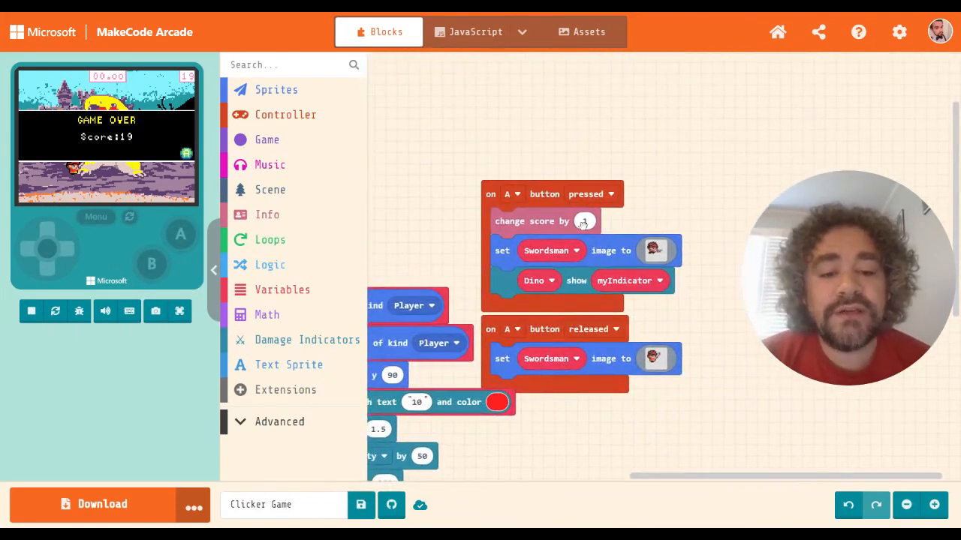
Step: Move the A-button handler up and place a loose 'pick random 0 to 10' block from Math
drag(553, 193, 557, 155)
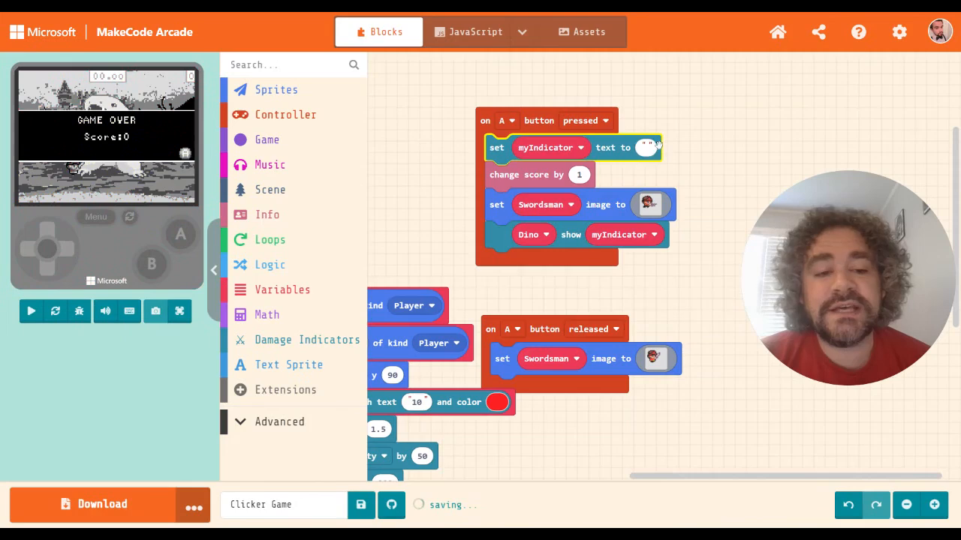
click(30, 311)
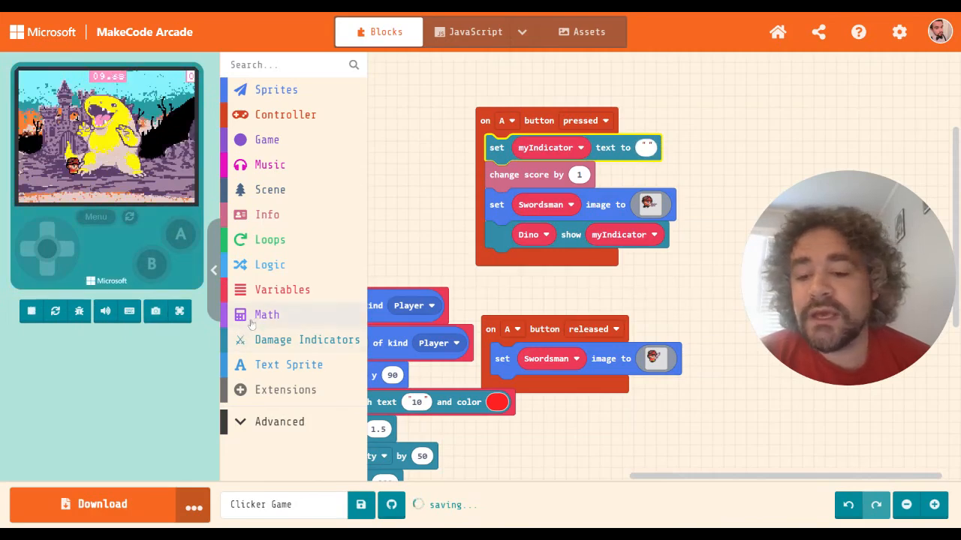
click(267, 315)
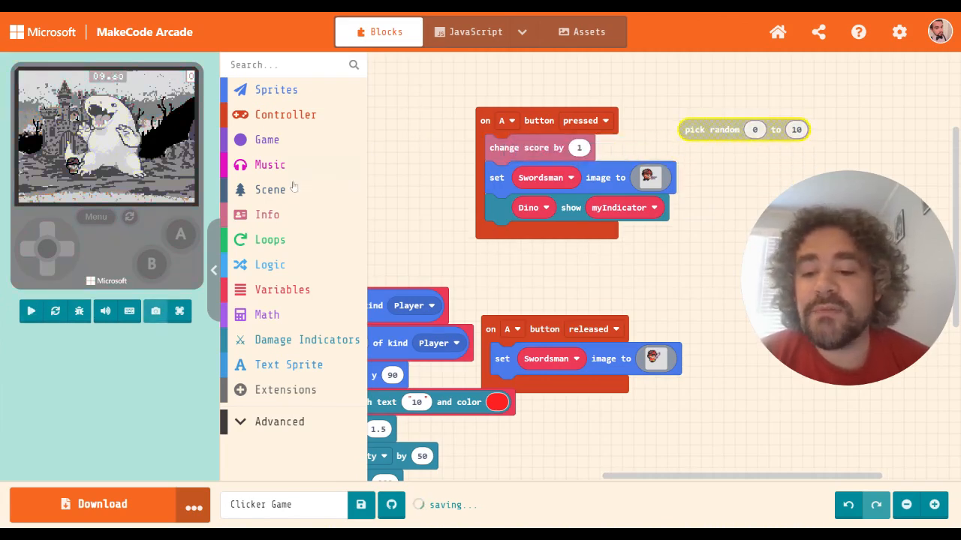
Step: On A pressed, set a new Damage variable to pick random 1 to 10
click(282, 289)
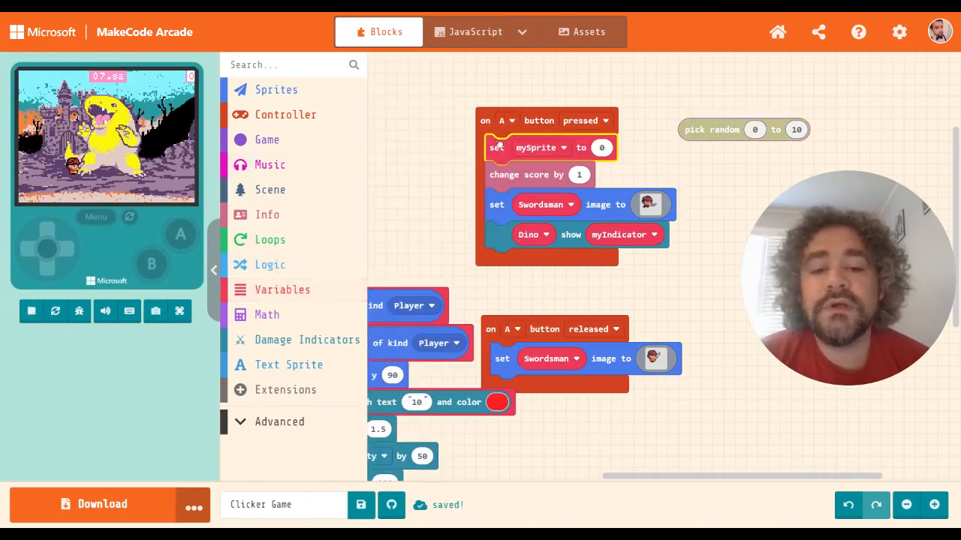
click(563, 147)
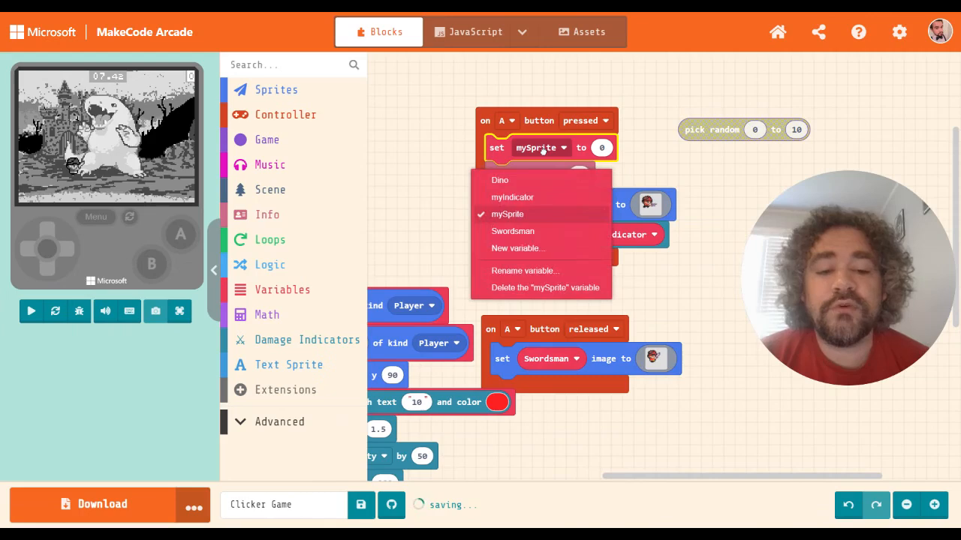
click(517, 249)
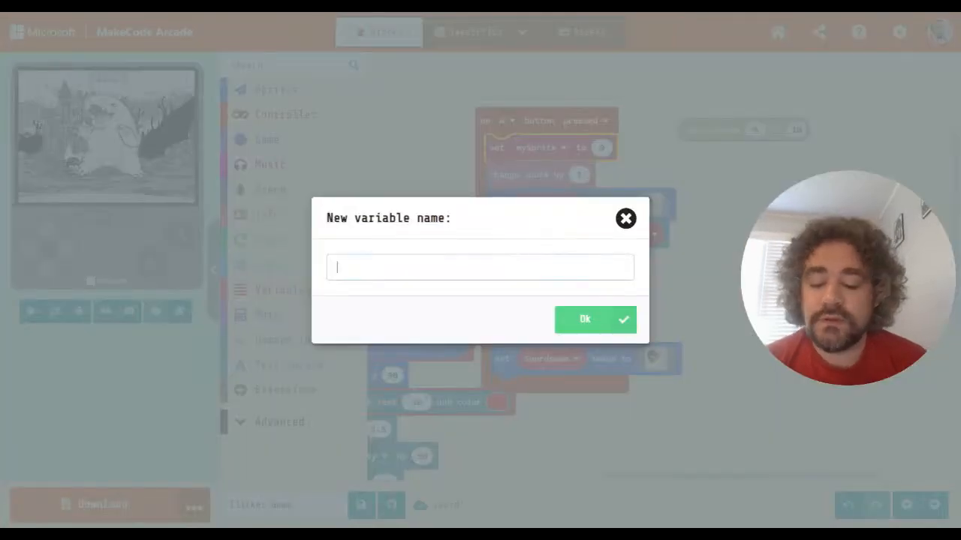
text(Damage)
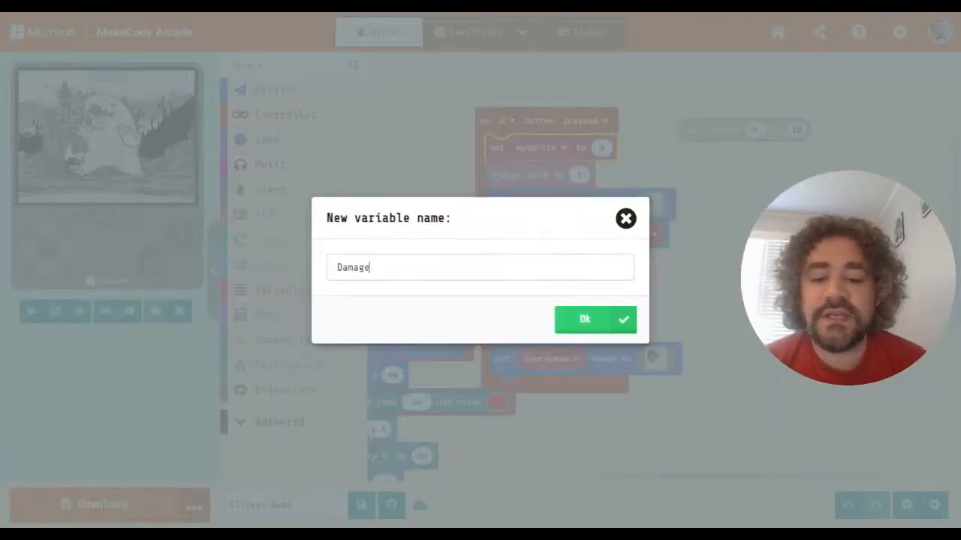
click(586, 318)
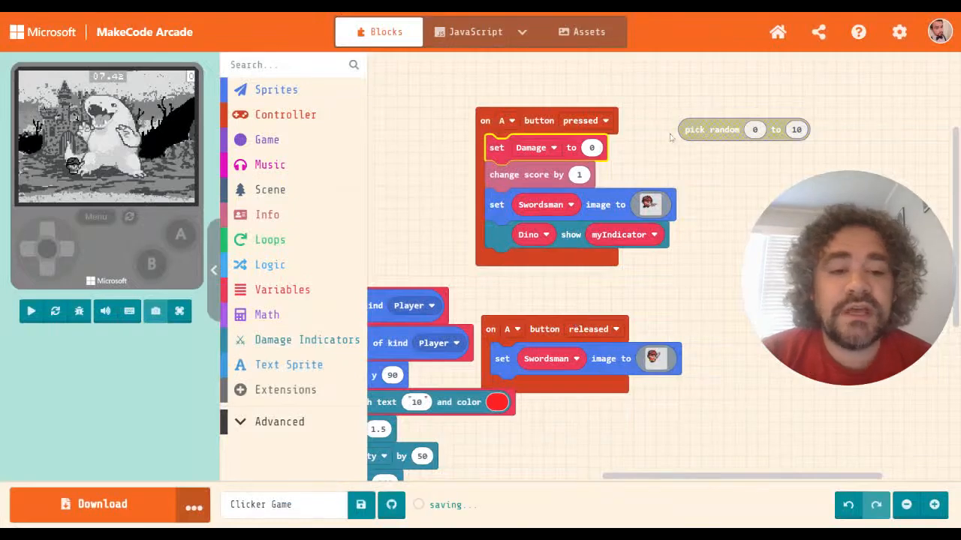
drag(743, 129, 647, 147)
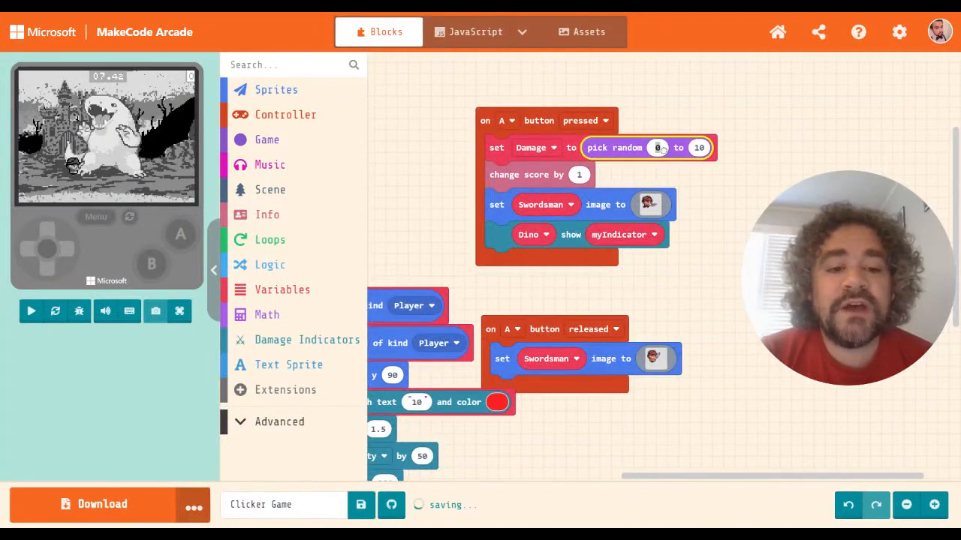
click(30, 310)
text(1)
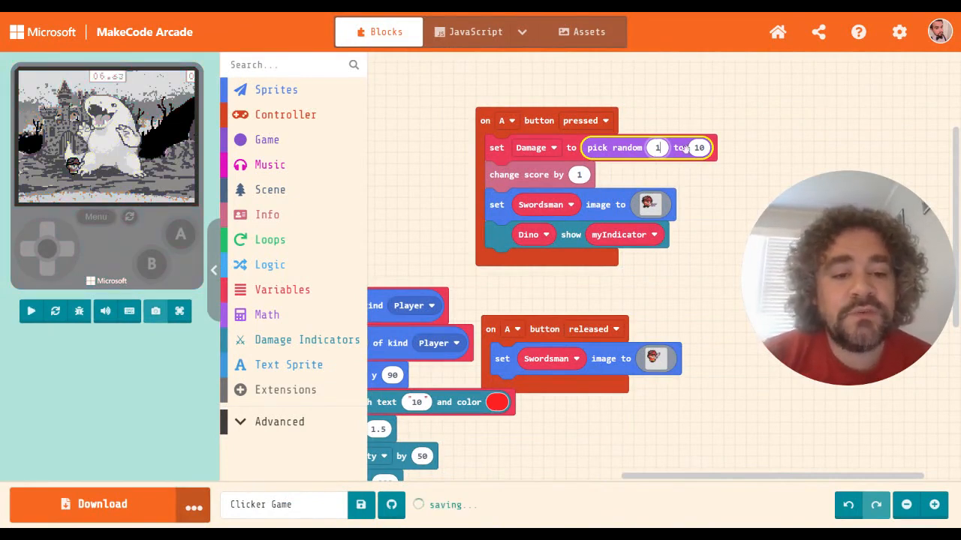
click(30, 311)
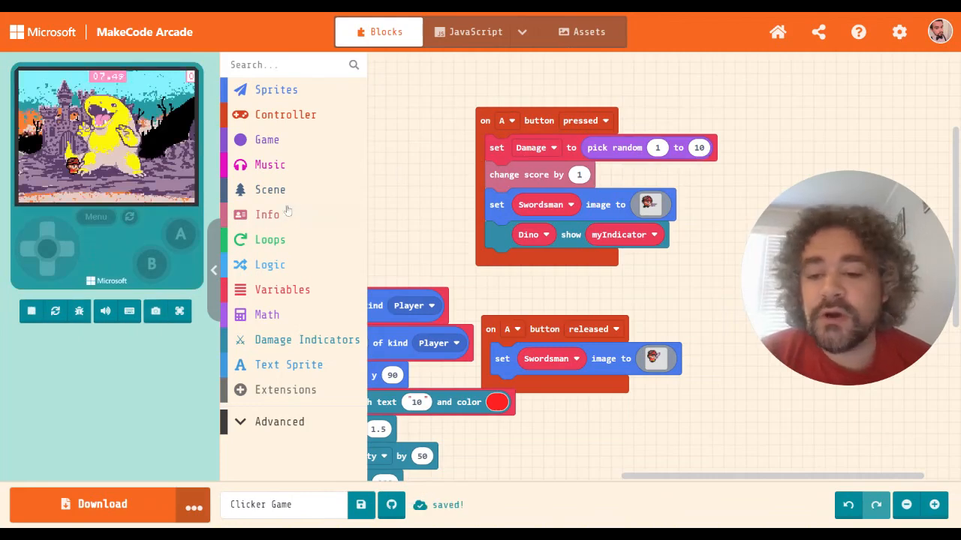
Step: Change the score by Damage instead of 1
click(283, 290)
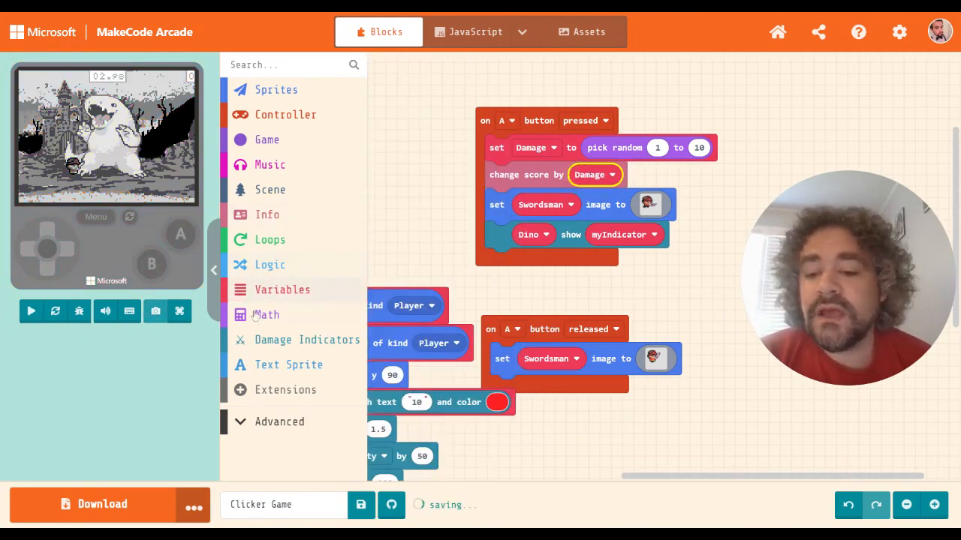
click(306, 339)
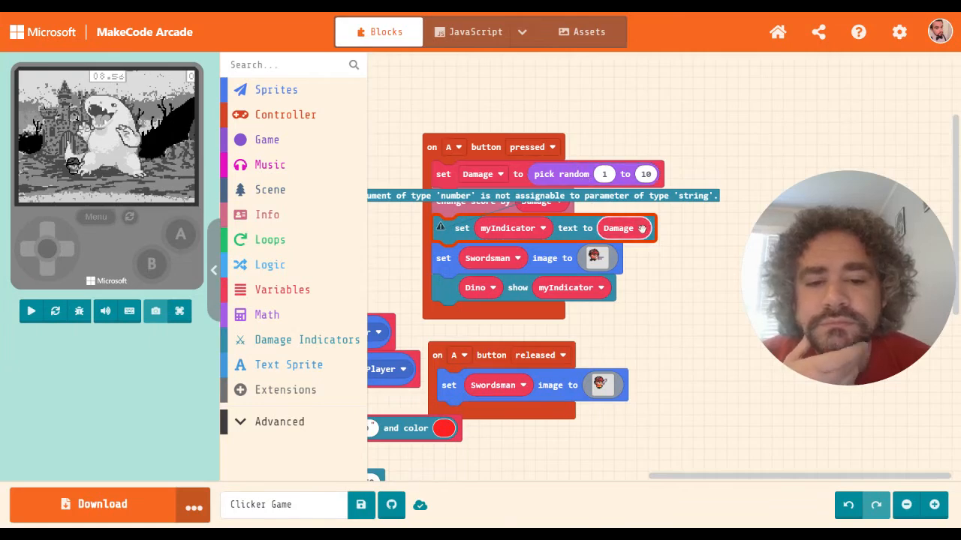
Step: Set myIndicator text to Damage under the score change and expand the Advanced categories
click(642, 228)
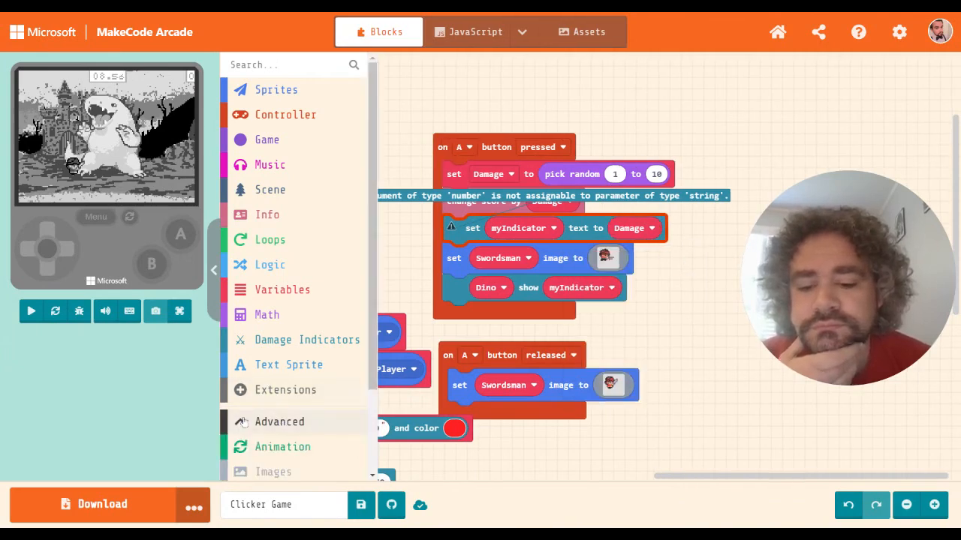
Step: Wrap Damage in a Text join block as the indicator text, clearing the type error
click(267, 441)
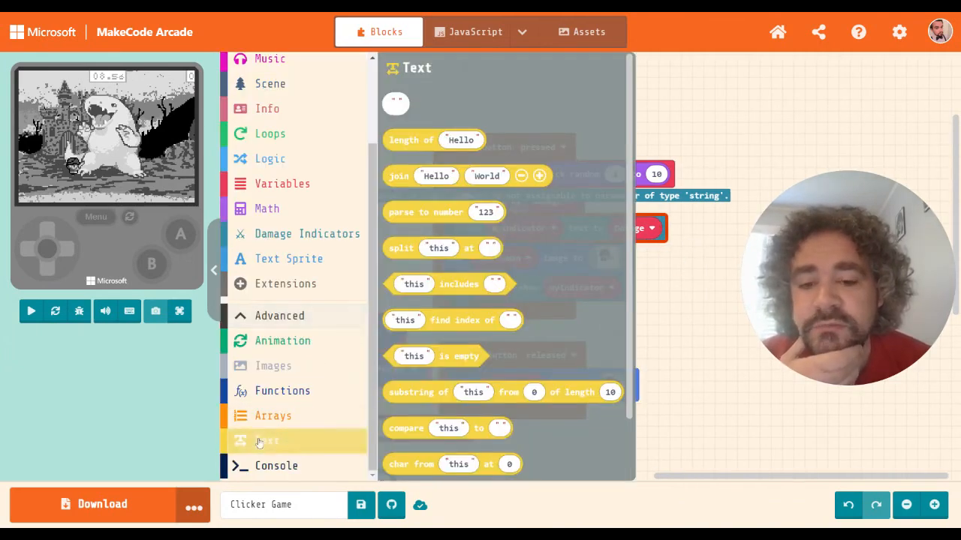
click(267, 442)
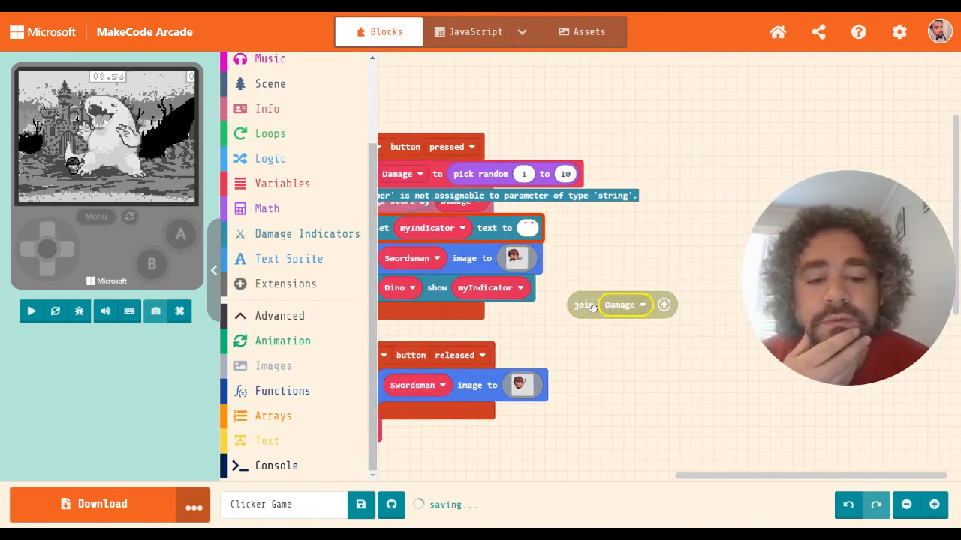
drag(622, 304, 570, 230)
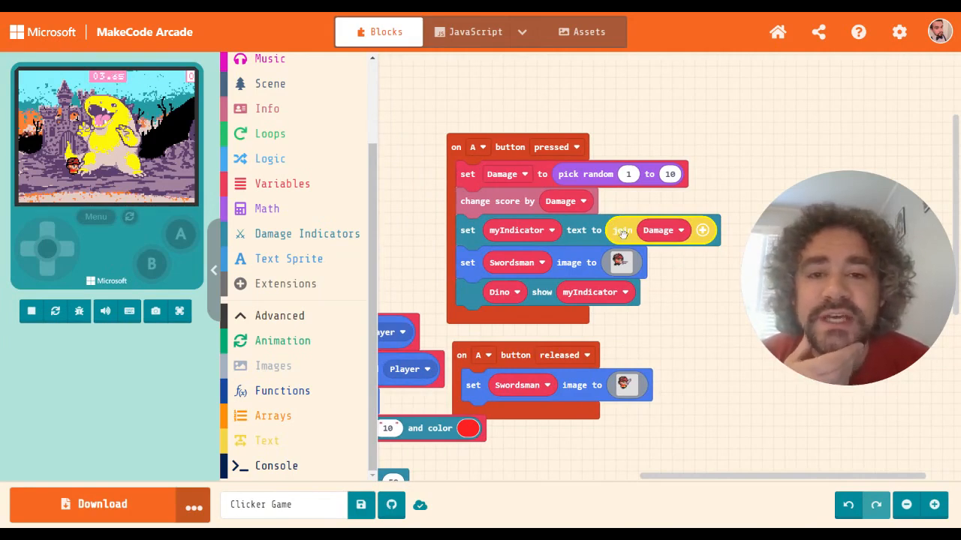
mouse_move(621, 231)
text(5)
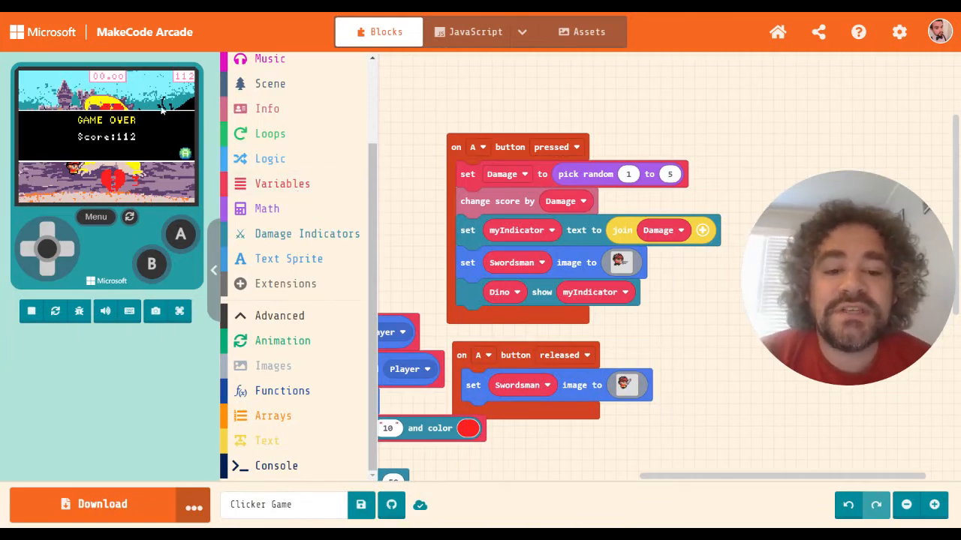
mouse_move(423, 210)
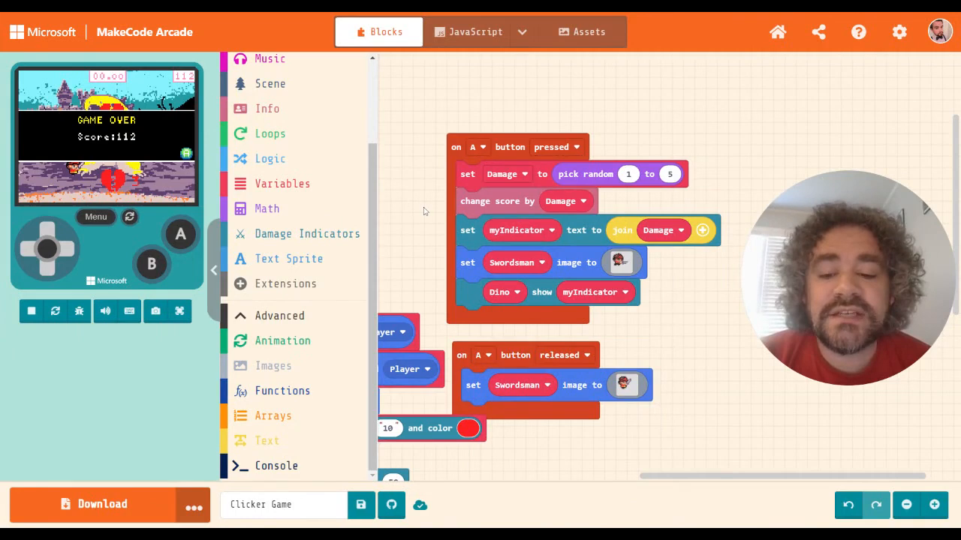
Step: Add a 'set myIndicator color to' block into the on A button pressed handler above the text block
scroll(down, 3)
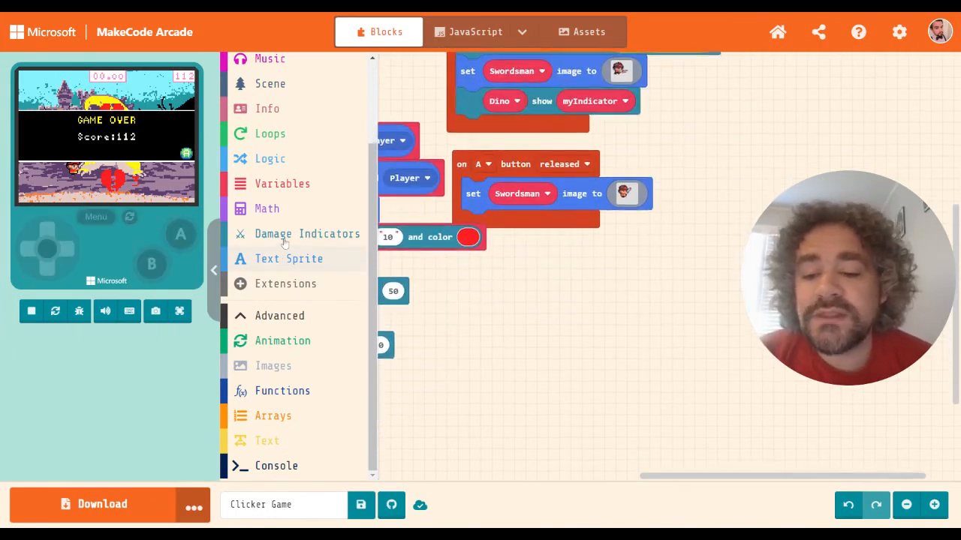
click(307, 234)
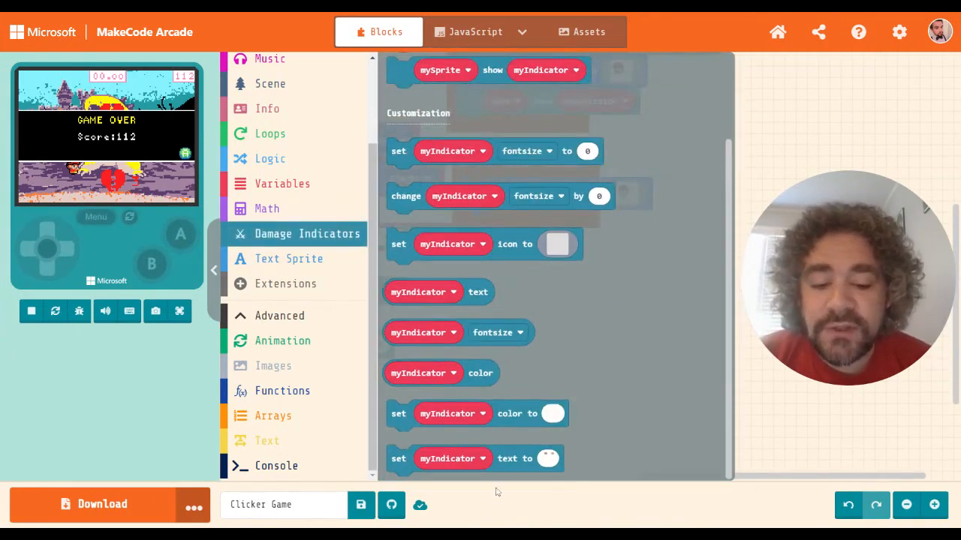
click(478, 415)
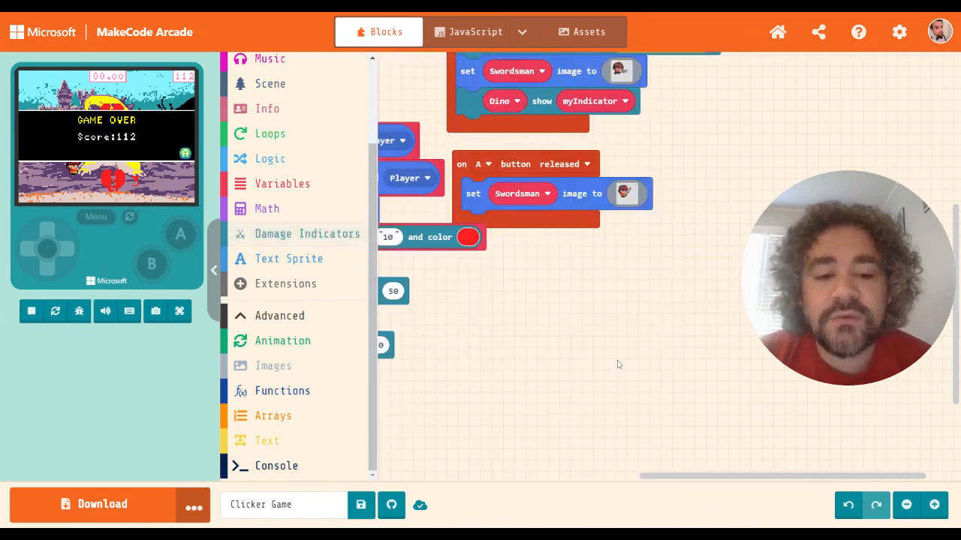
click(306, 234)
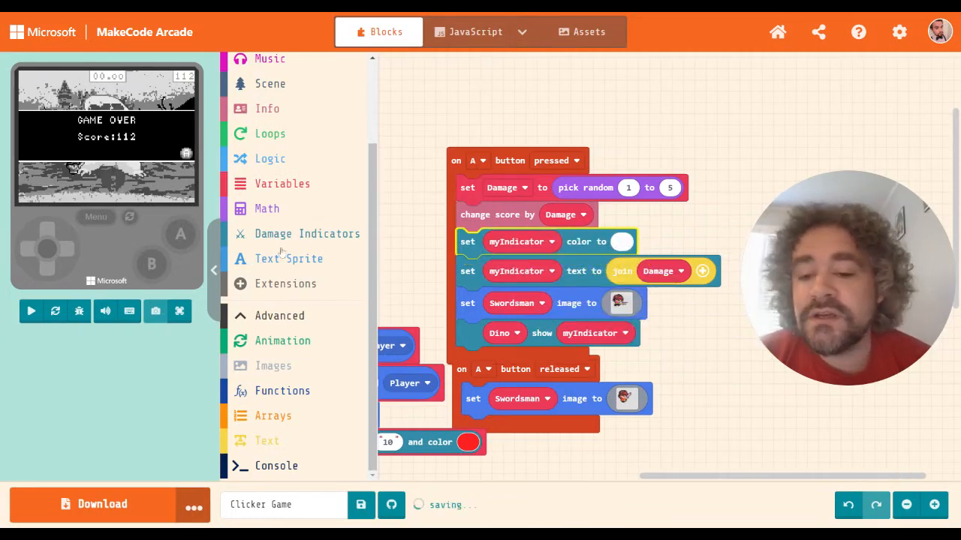
Step: Fill the color slot with 'pick random 1 to 15', then restart a full-screen playtest
click(267, 209)
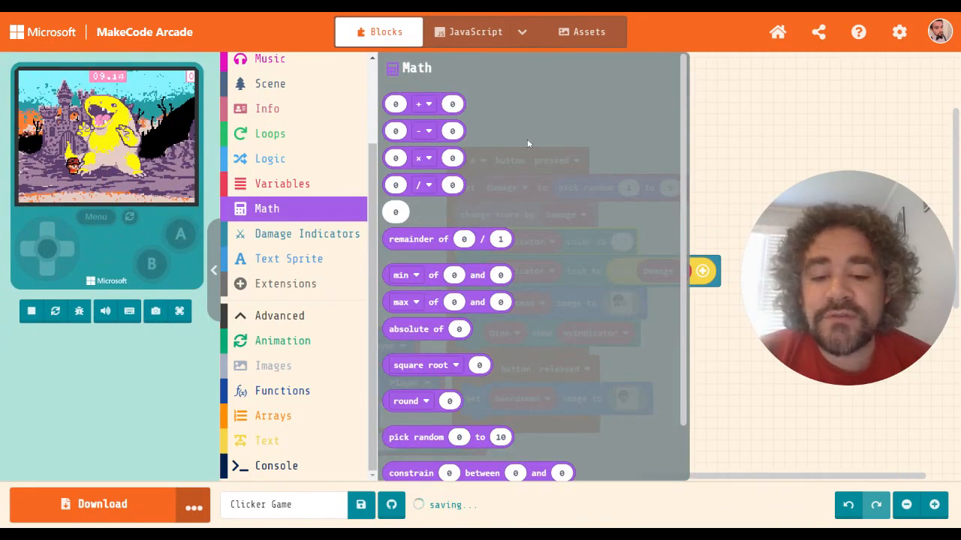
scroll(down, 3)
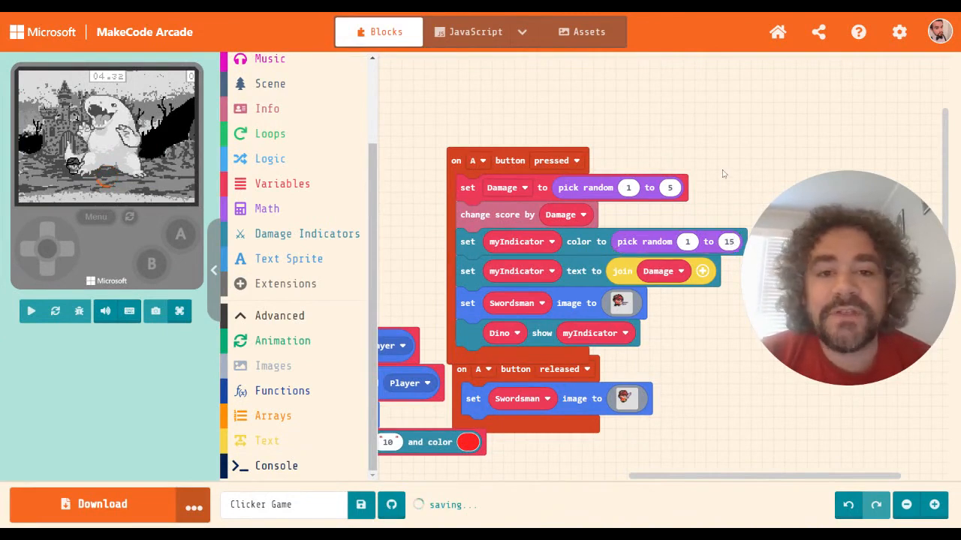
click(30, 311)
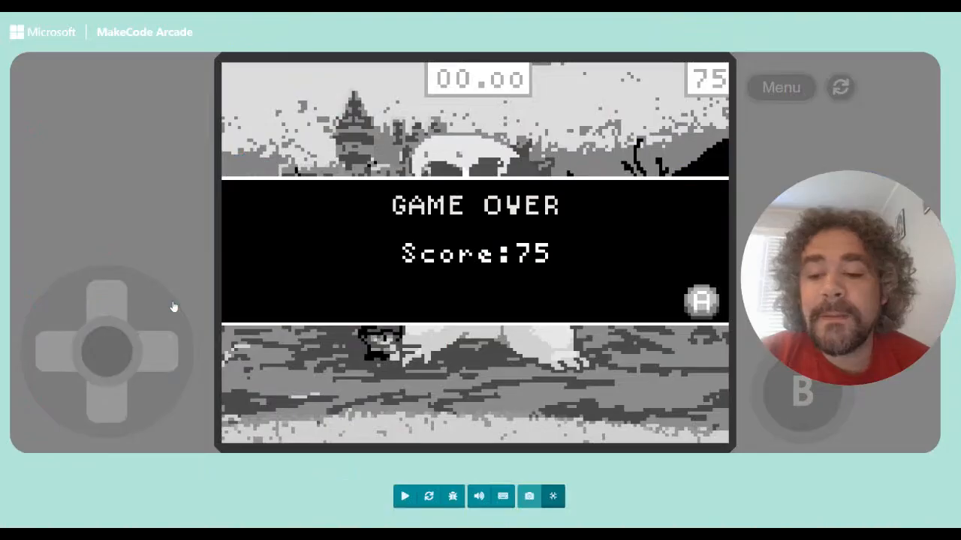
click(405, 495)
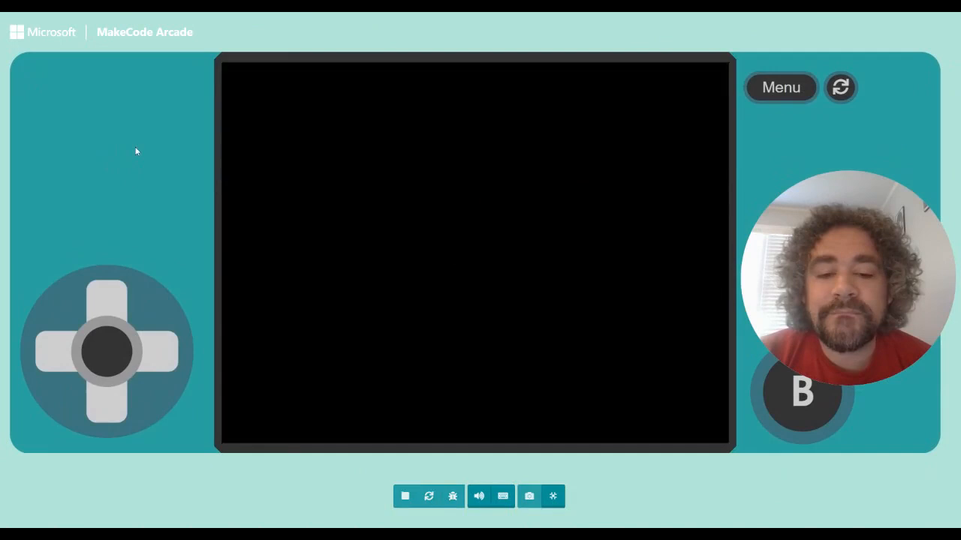